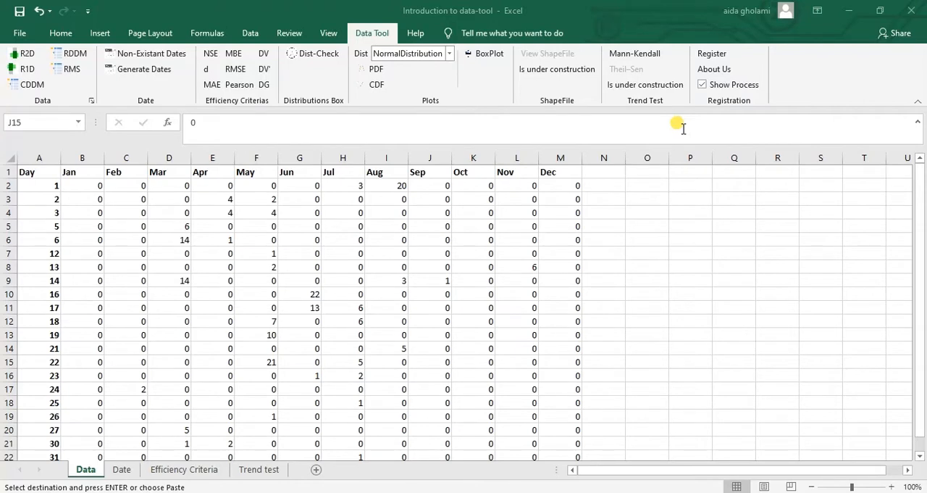
mouse_move(394, 52)
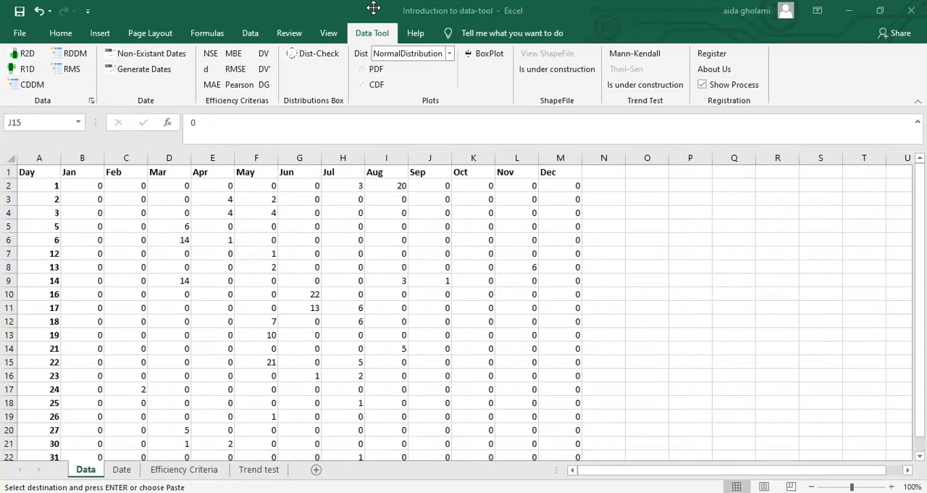
mouse_move(320, 13)
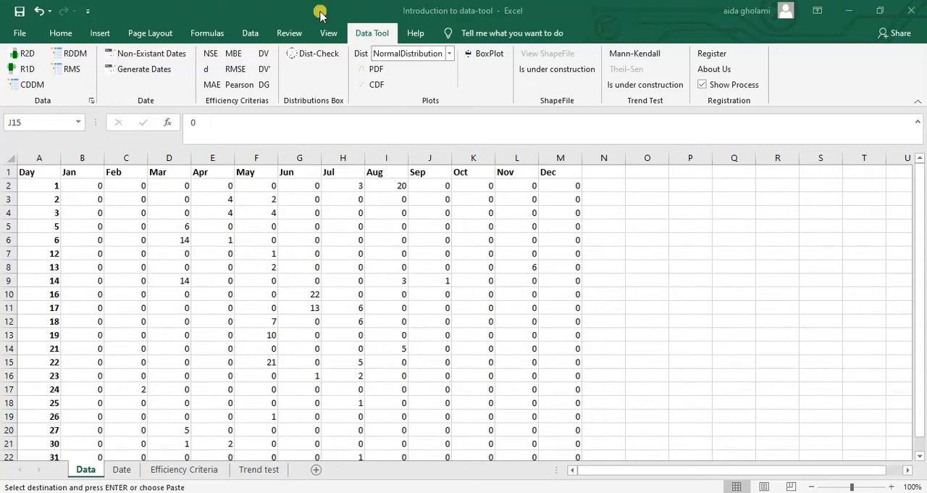
mouse_move(284, 161)
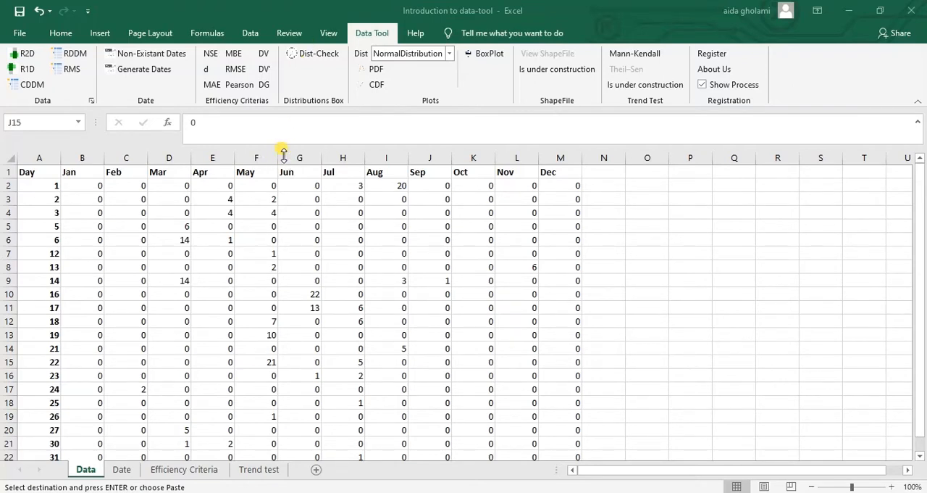
mouse_move(232, 162)
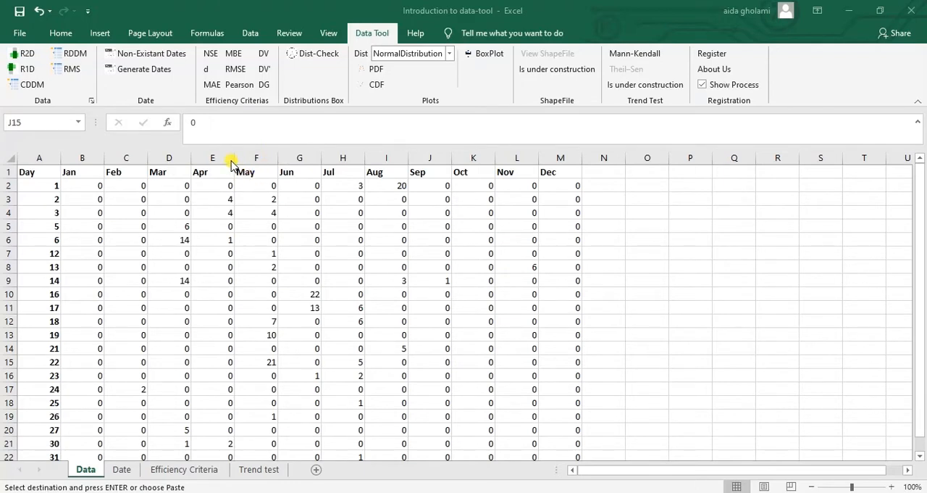
mouse_move(107, 340)
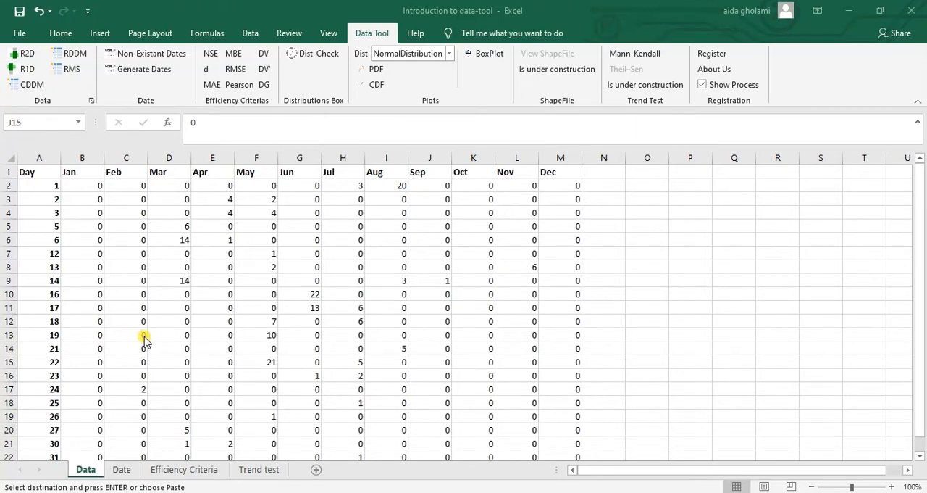
mouse_move(113, 403)
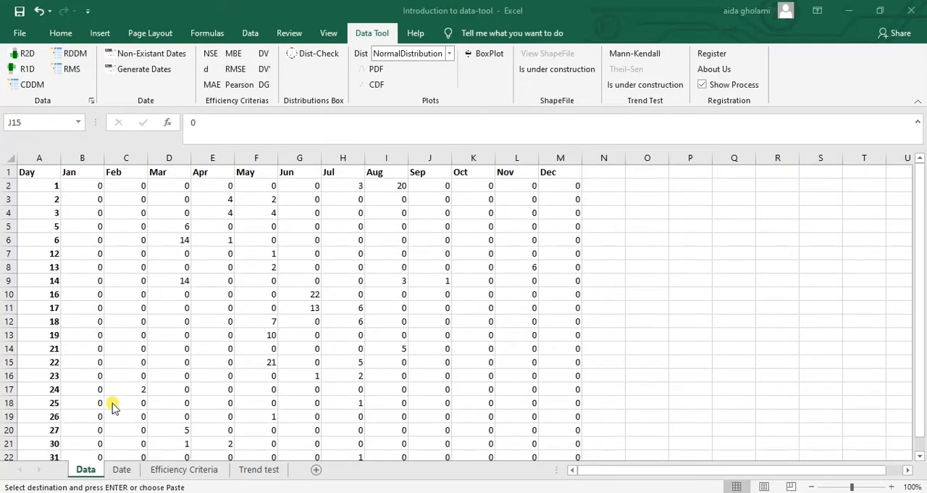
mouse_move(63, 161)
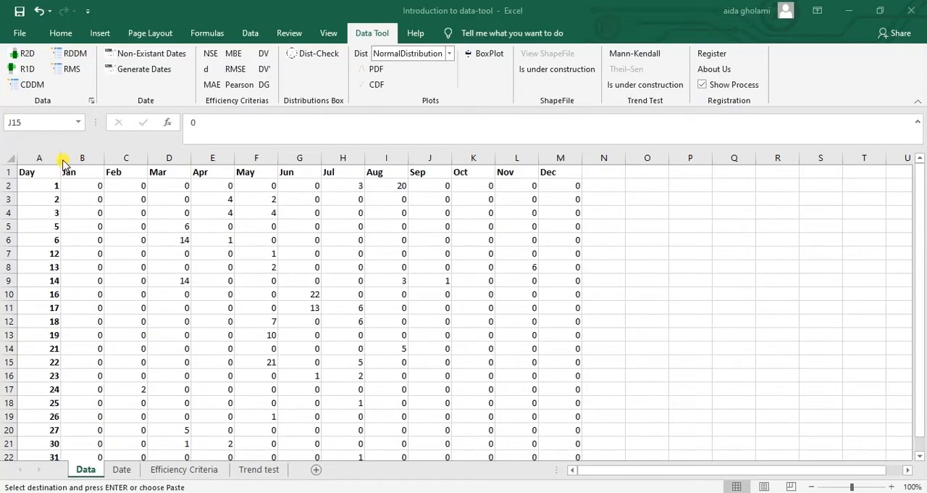
mouse_move(22, 69)
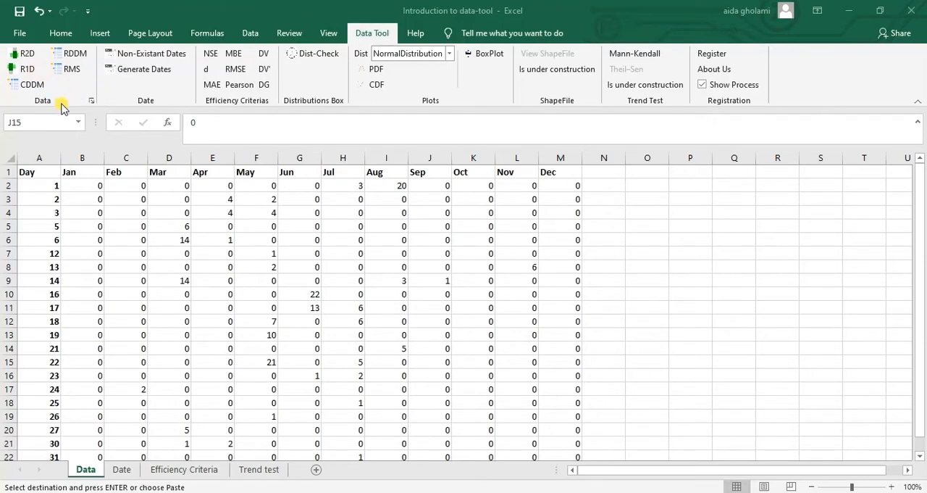
mouse_move(133, 110)
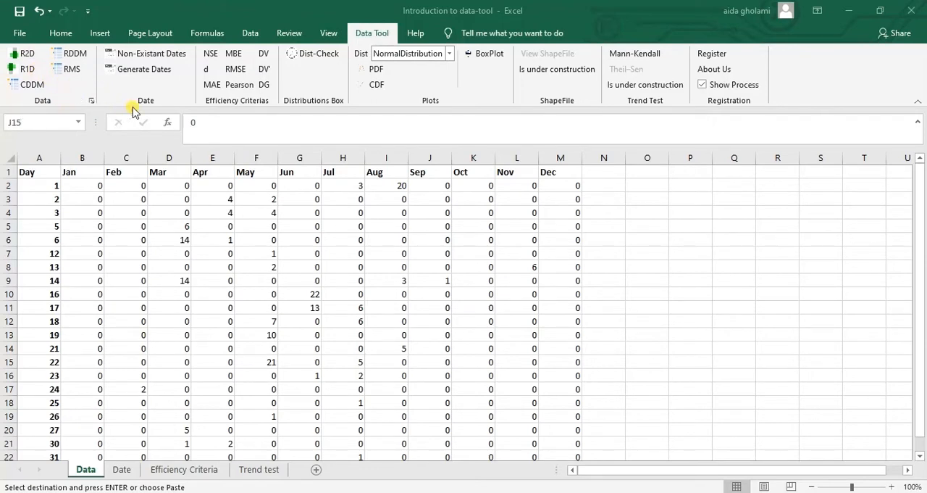
mouse_move(273, 110)
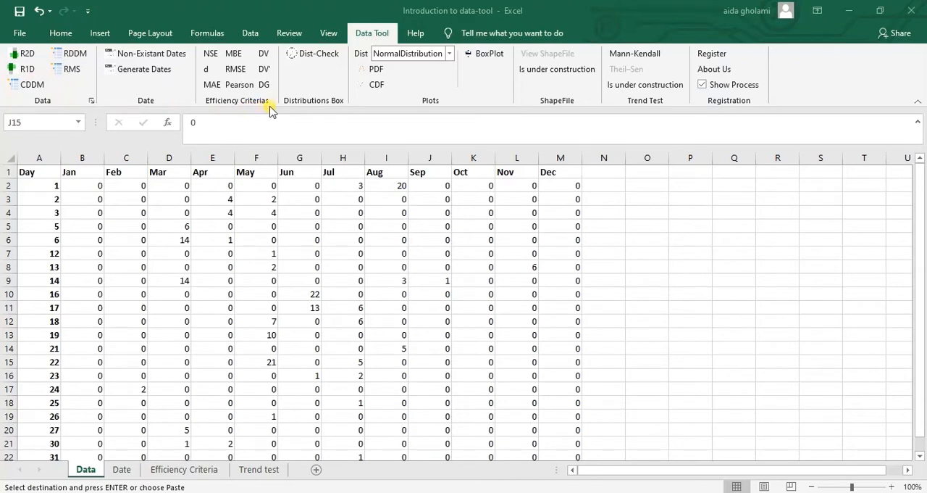
mouse_move(437, 110)
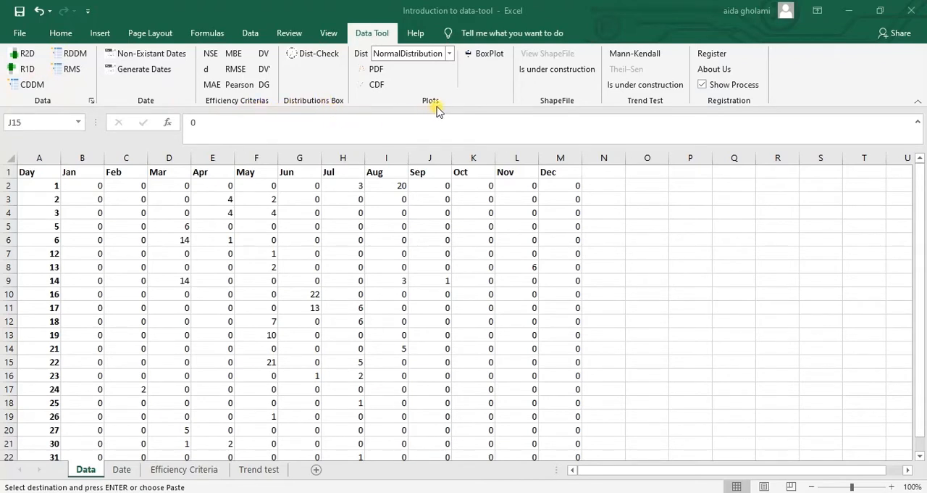
mouse_move(655, 115)
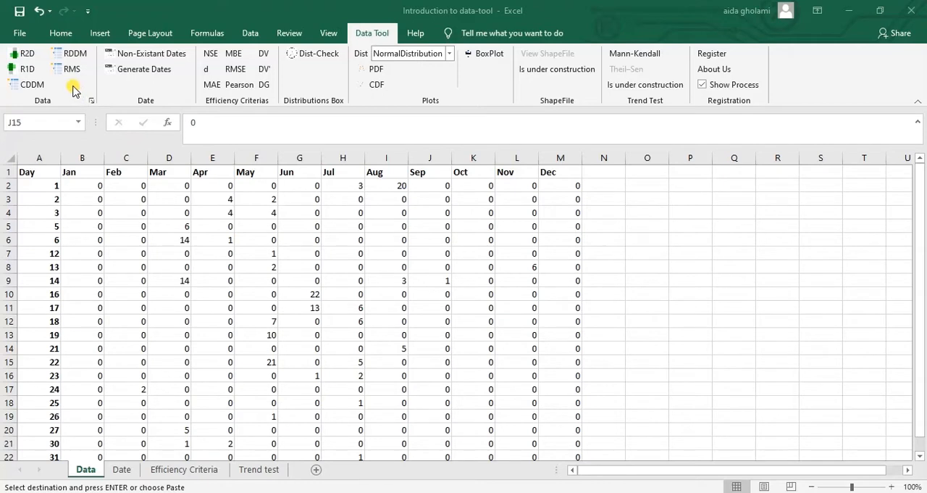
mouse_move(44, 275)
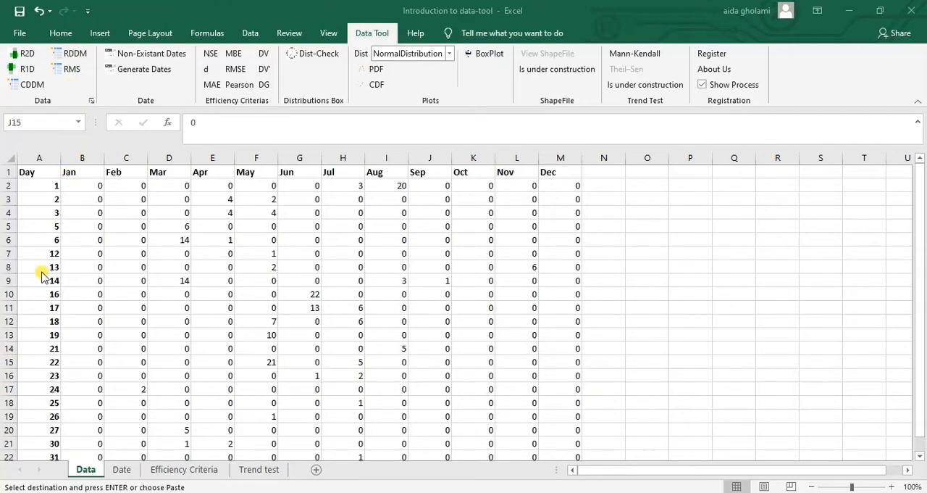
Select the Jan daily values and choose column O as the copy destination.
click(429, 361)
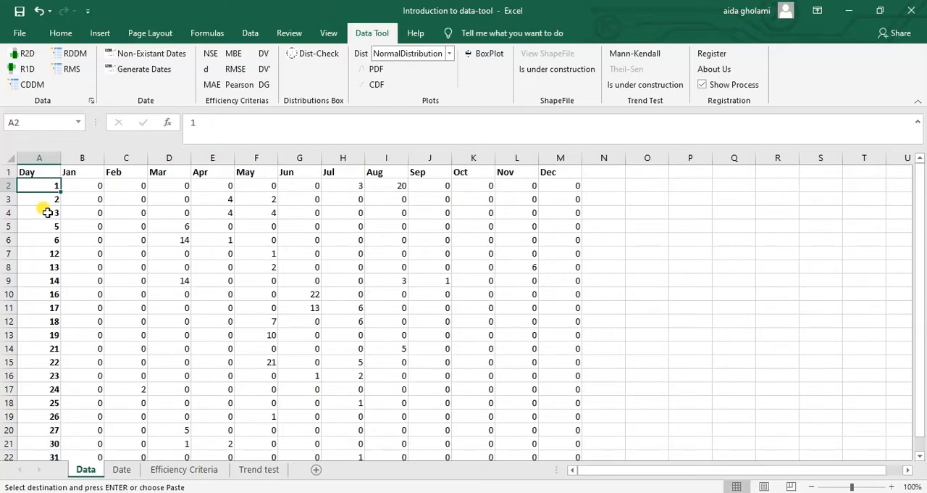
mouse_move(42, 179)
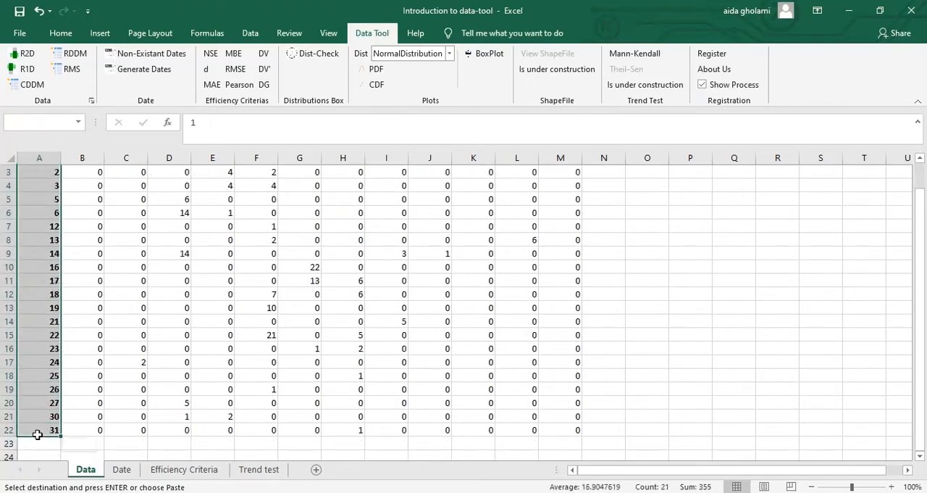
scroll(up, 3)
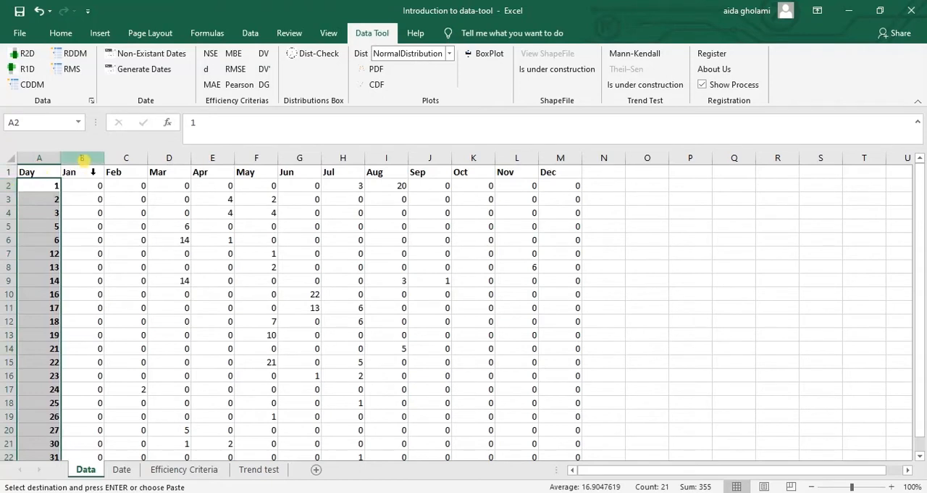
click(81, 156)
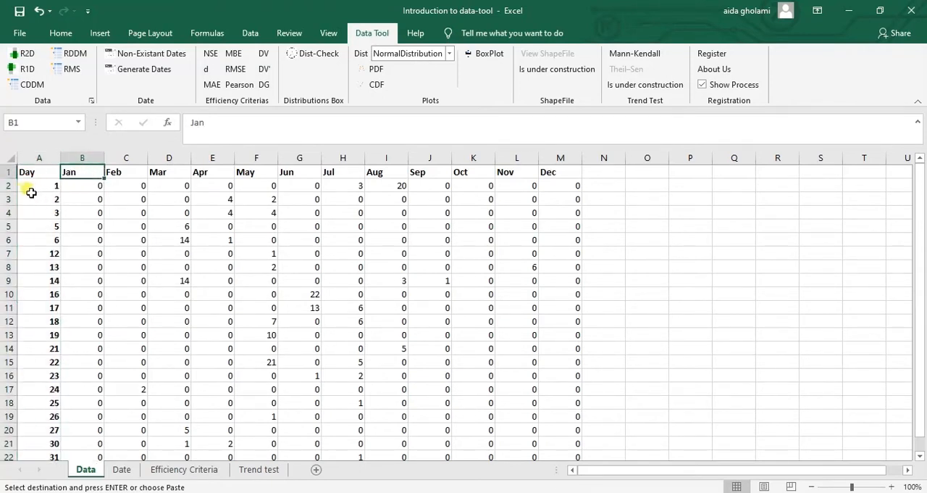
mouse_move(140, 250)
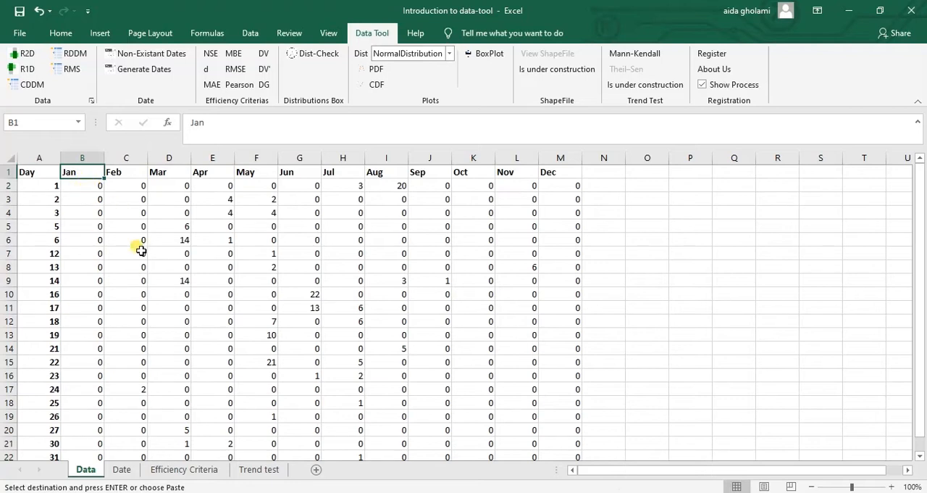
mouse_move(255, 243)
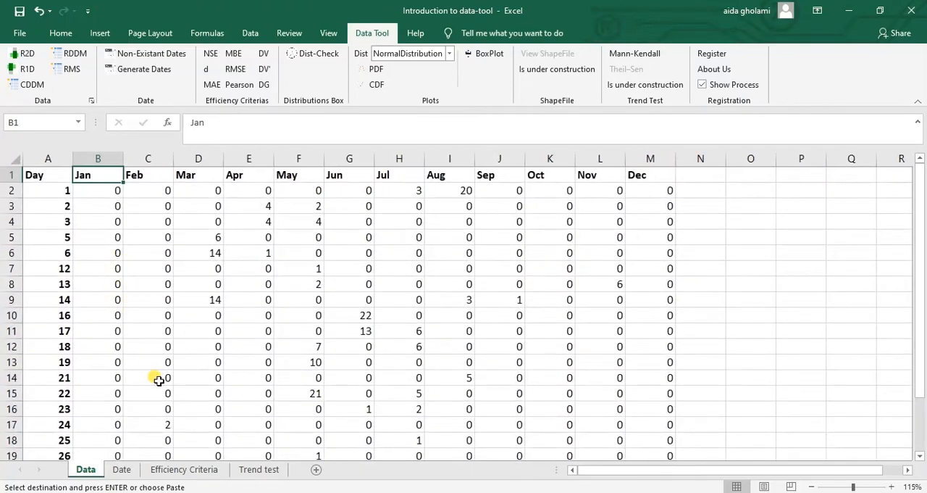
mouse_move(128, 194)
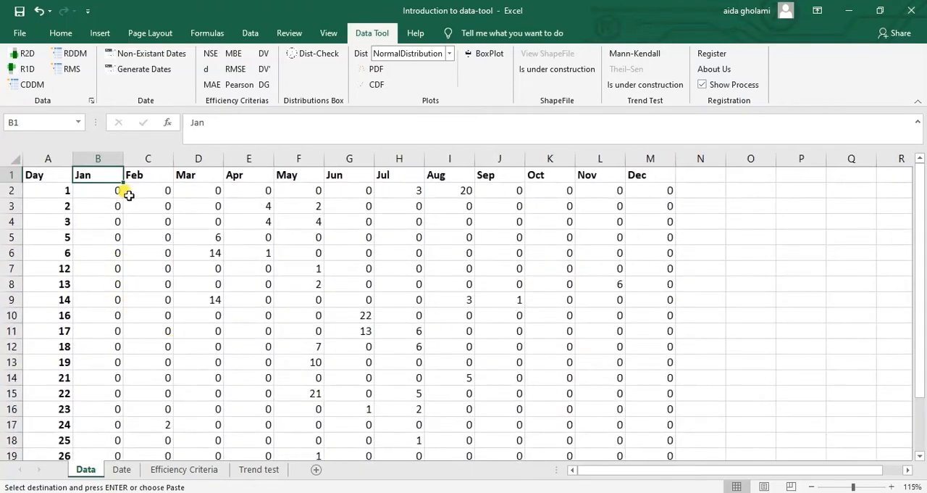
click(98, 190)
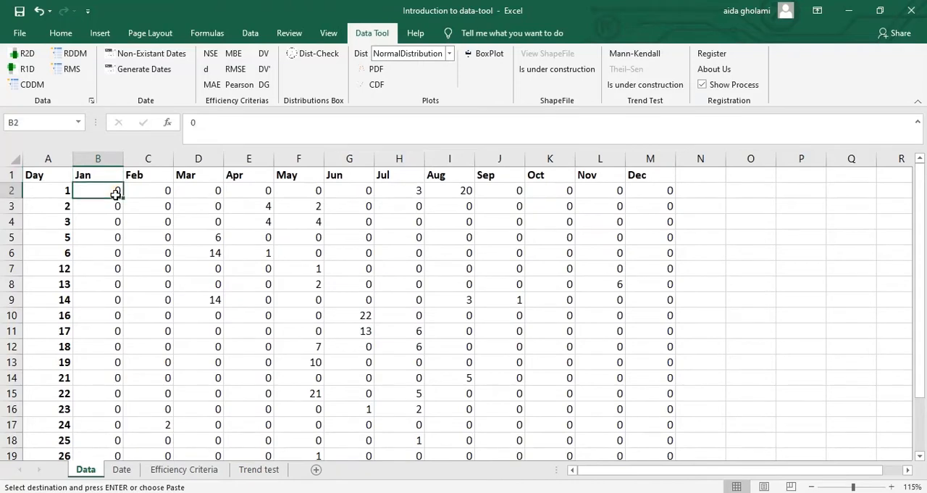
drag(98, 190, 98, 435)
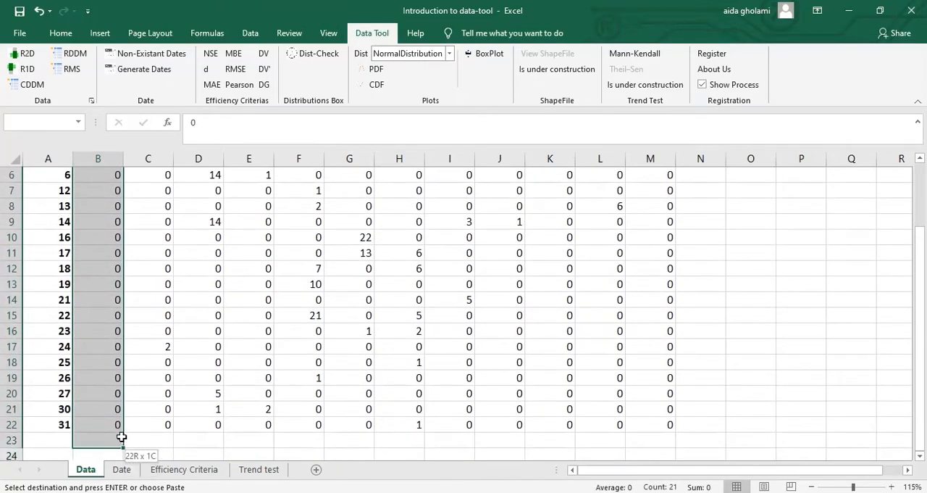
scroll(up, 3)
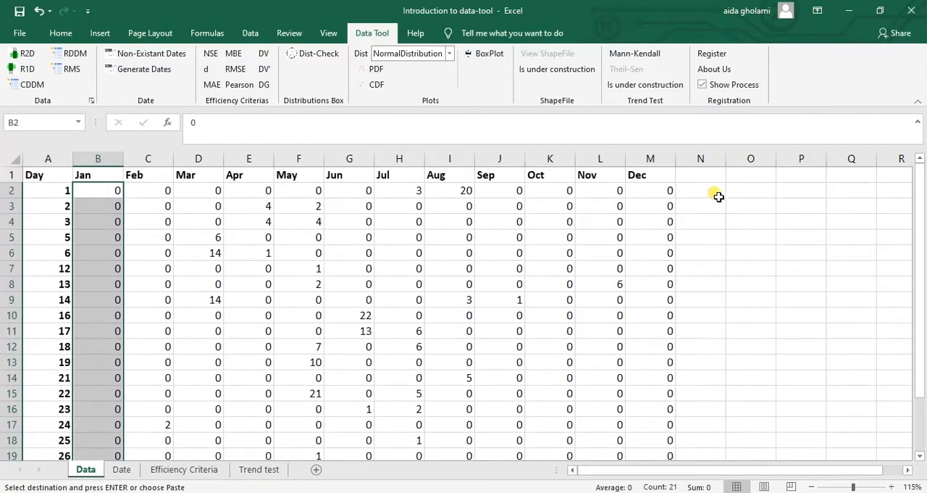
click(751, 190)
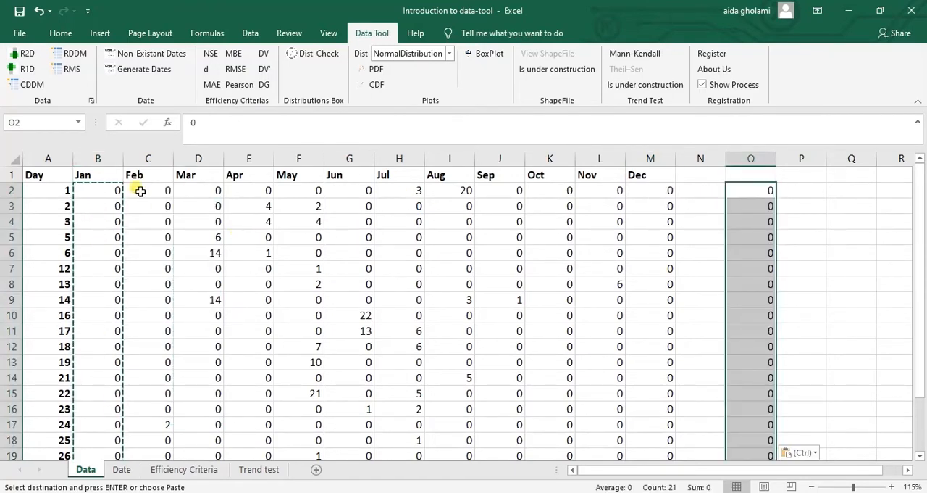
scroll(down, 3)
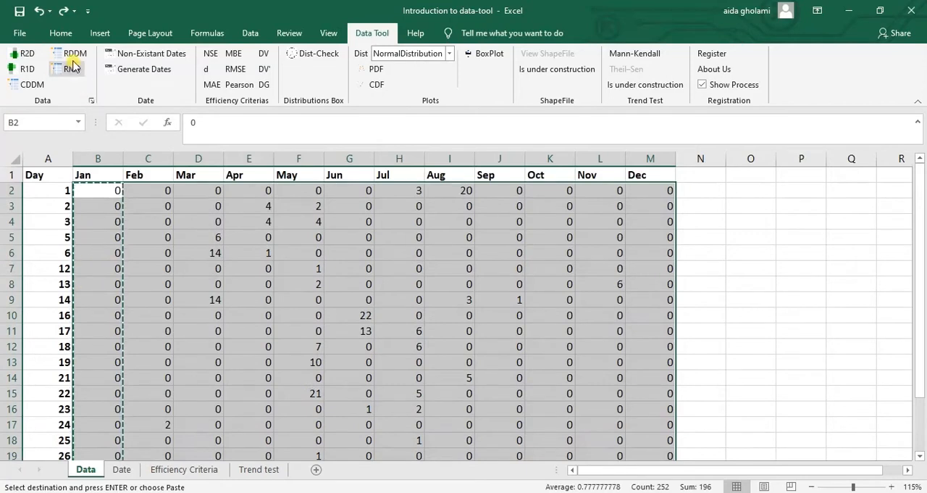
mouse_move(73, 52)
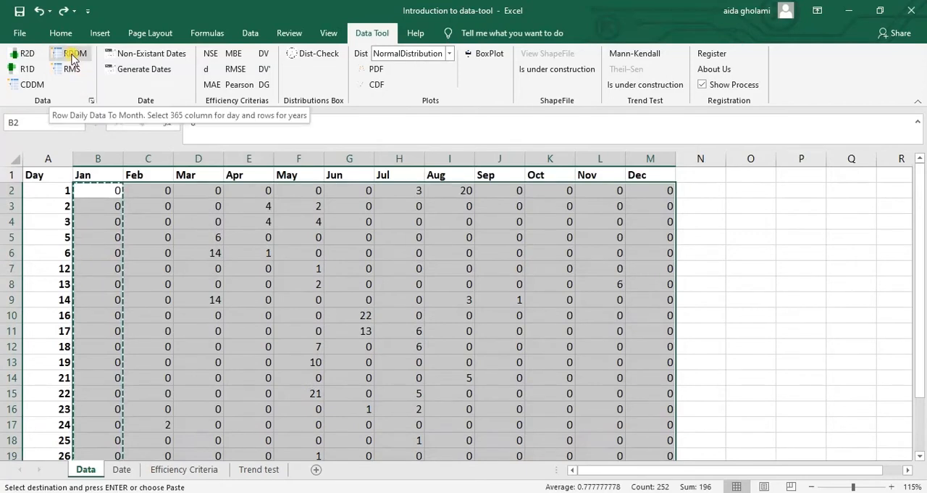
mouse_move(71, 69)
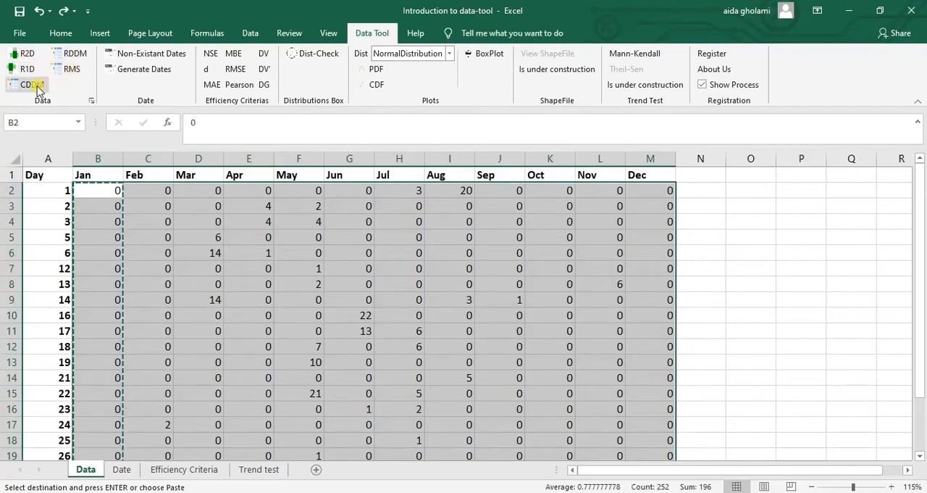
mouse_move(26, 84)
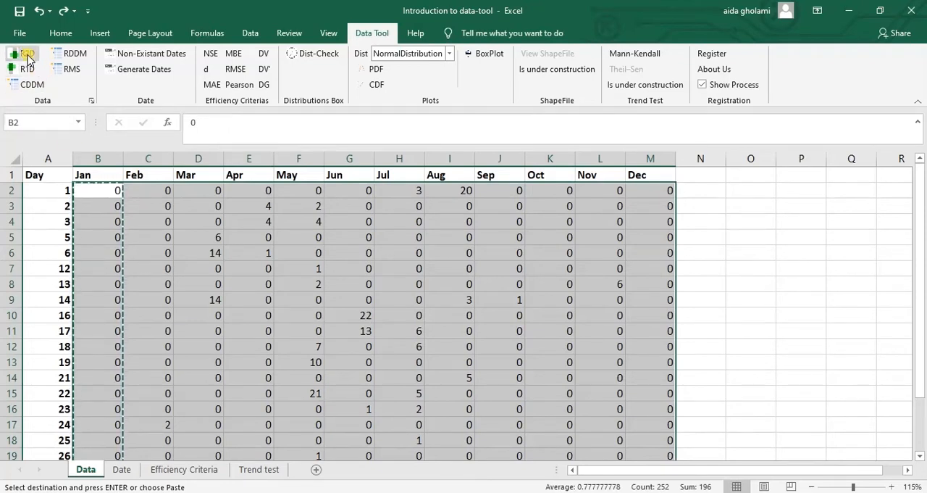
Reshape the selection to a single column and send it to new Sheet7.
click(26, 55)
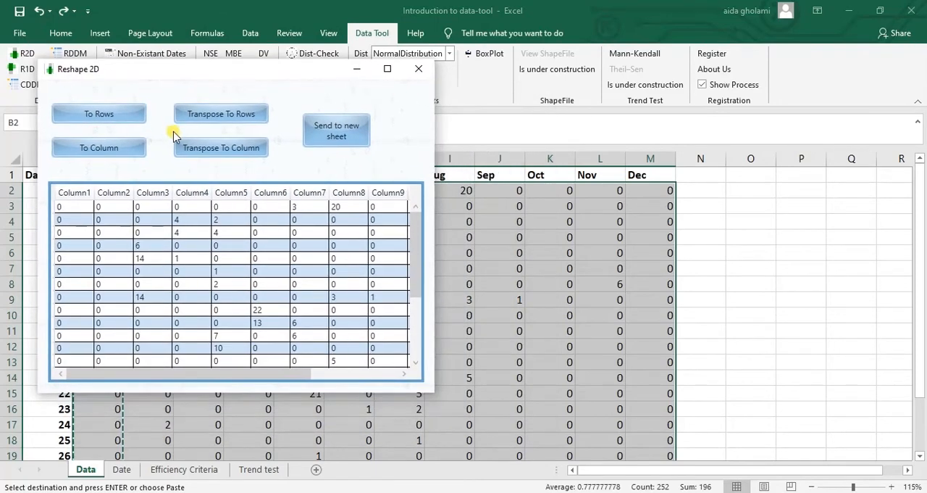
mouse_move(236, 174)
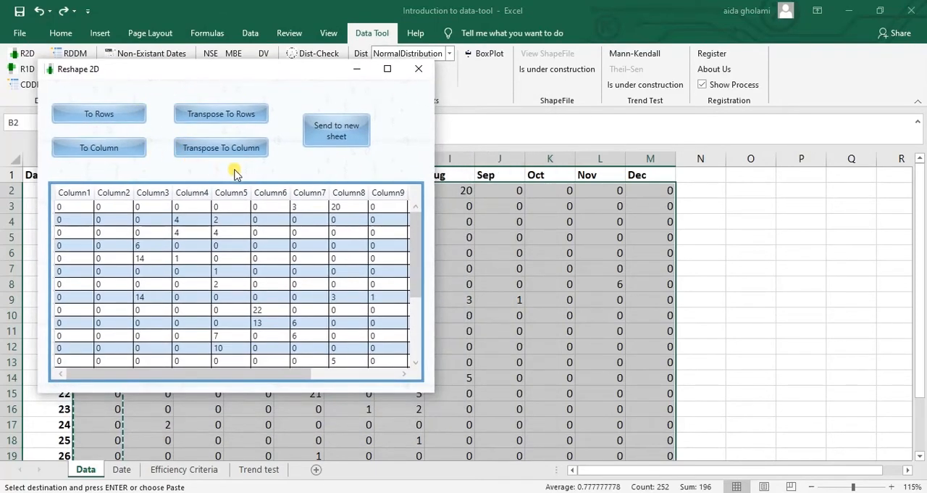
mouse_move(270, 172)
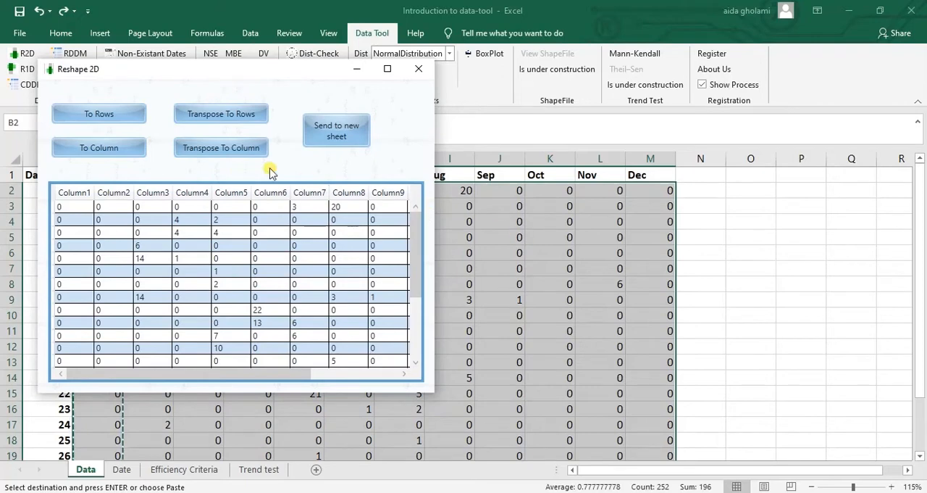
mouse_move(249, 152)
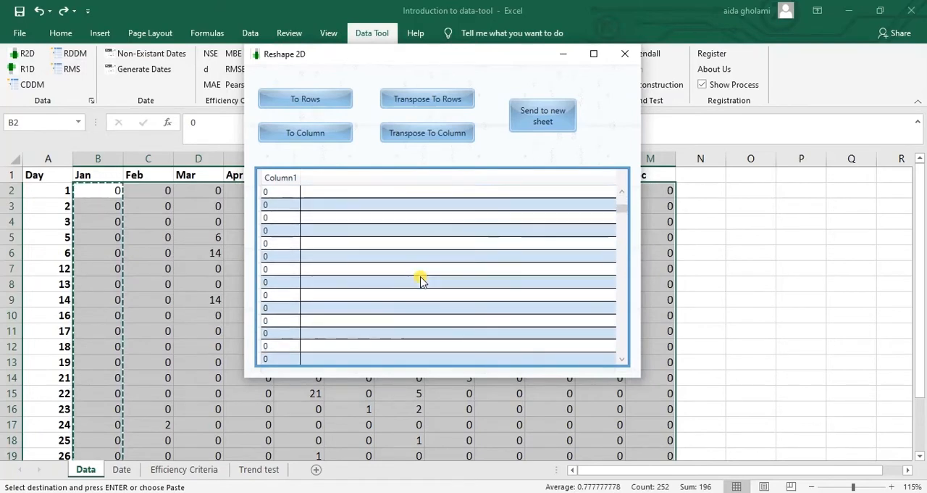
mouse_move(460, 186)
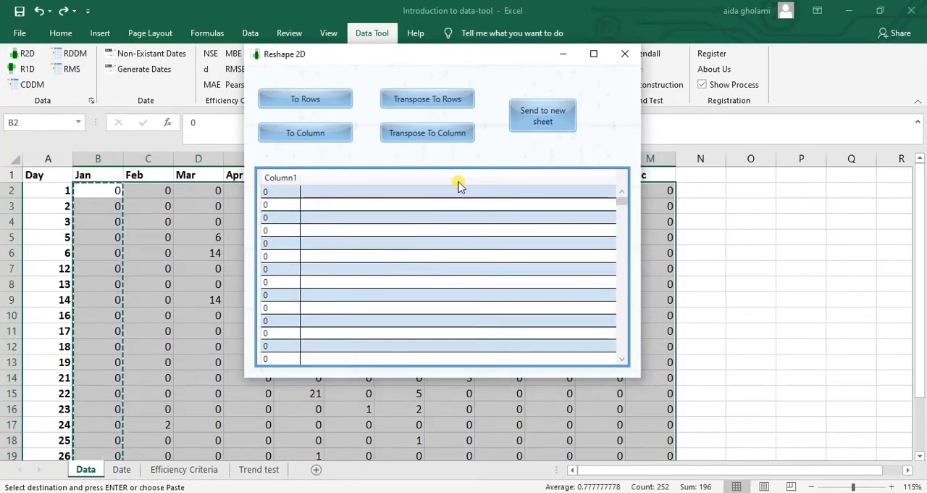
mouse_move(449, 138)
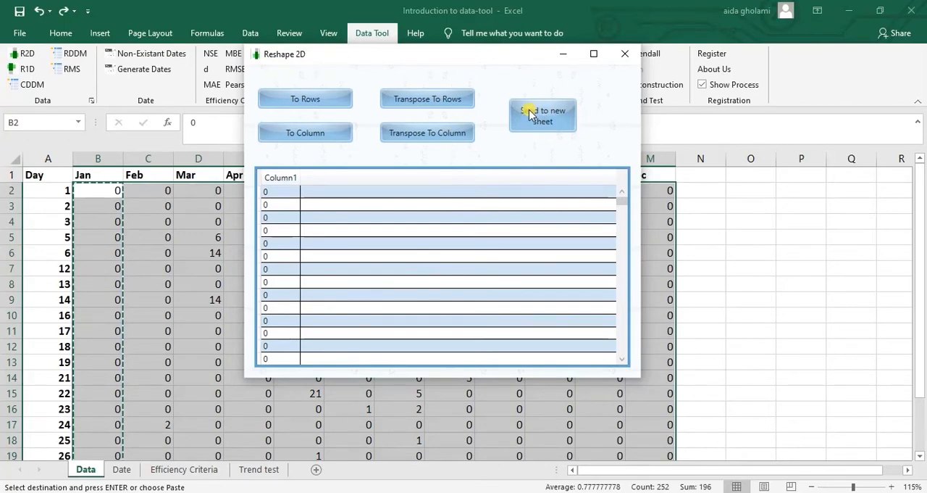
click(542, 116)
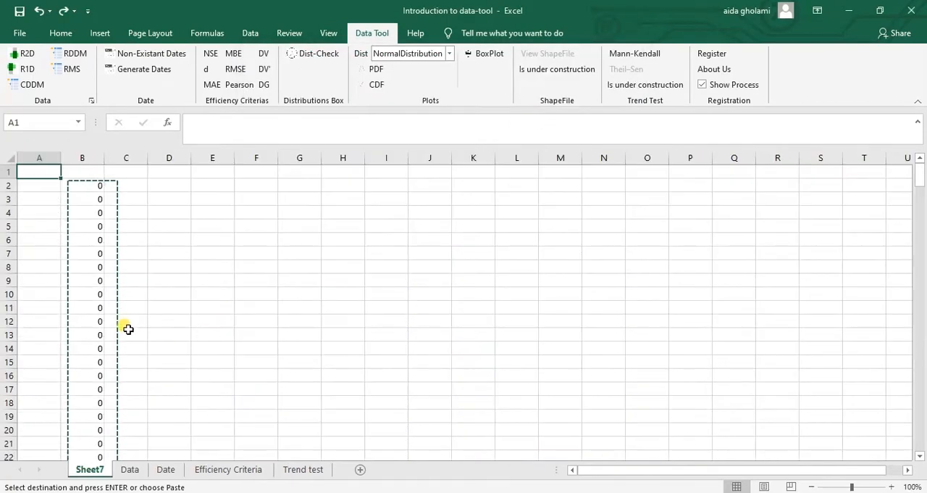
click(126, 321)
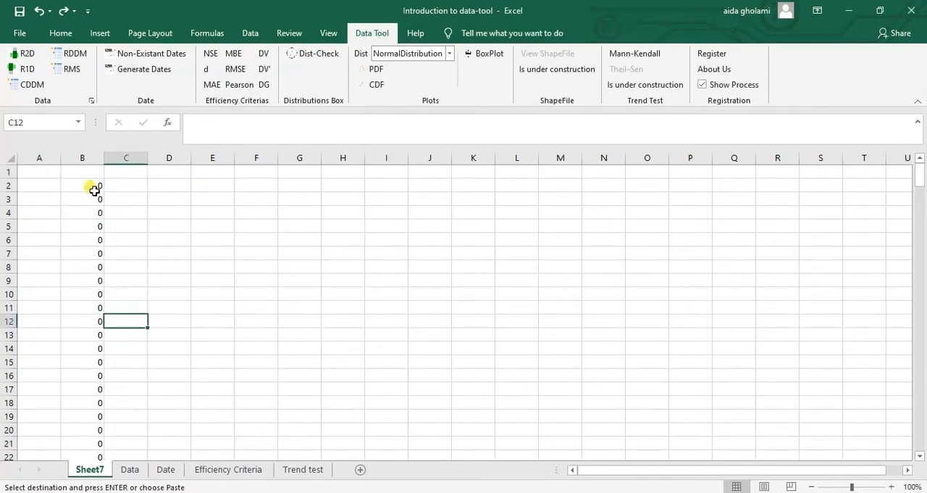
Copy the reshaped column from Sheet7 into column O of the Data sheet.
click(81, 157)
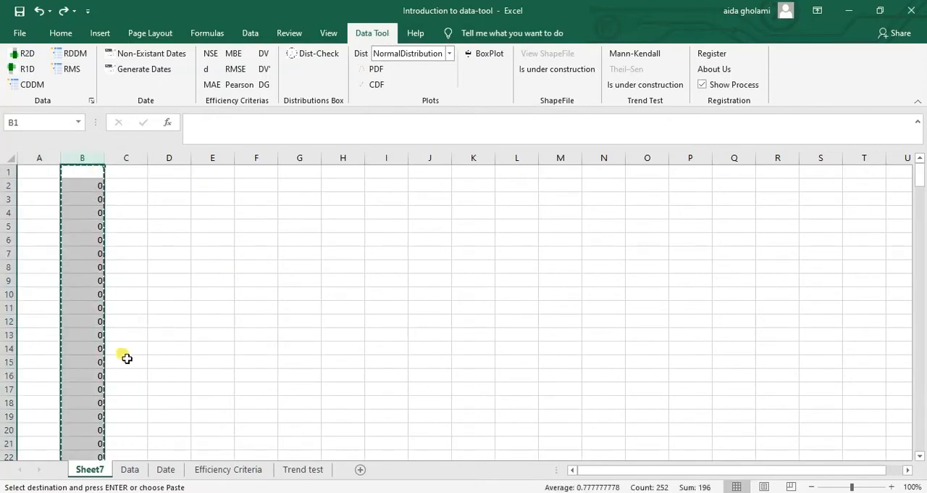
click(130, 470)
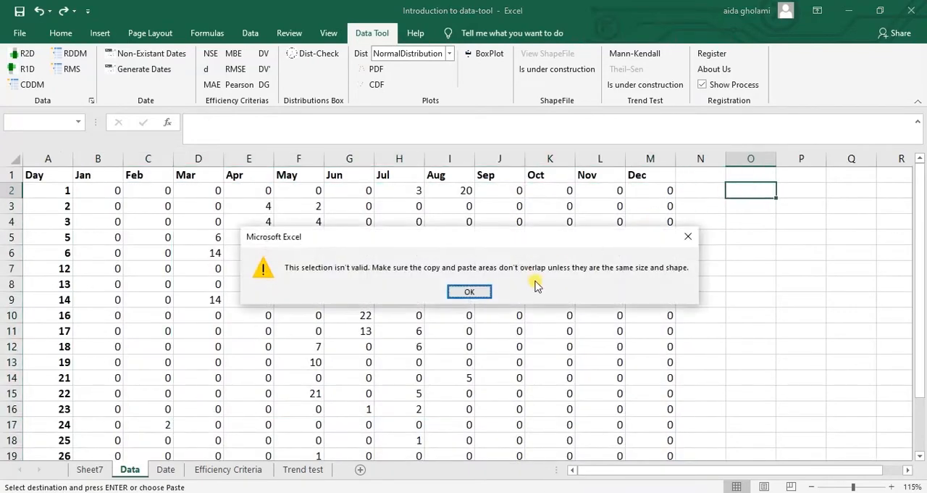
click(469, 290)
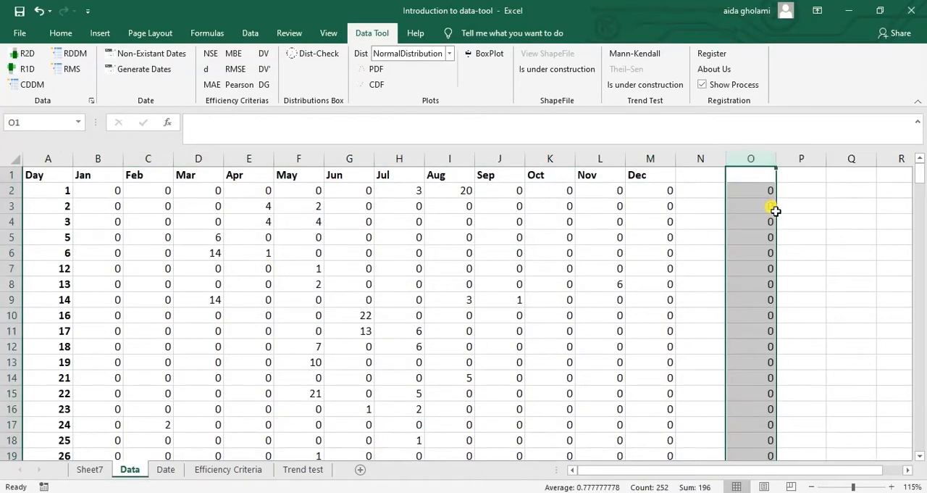
scroll(down, 3)
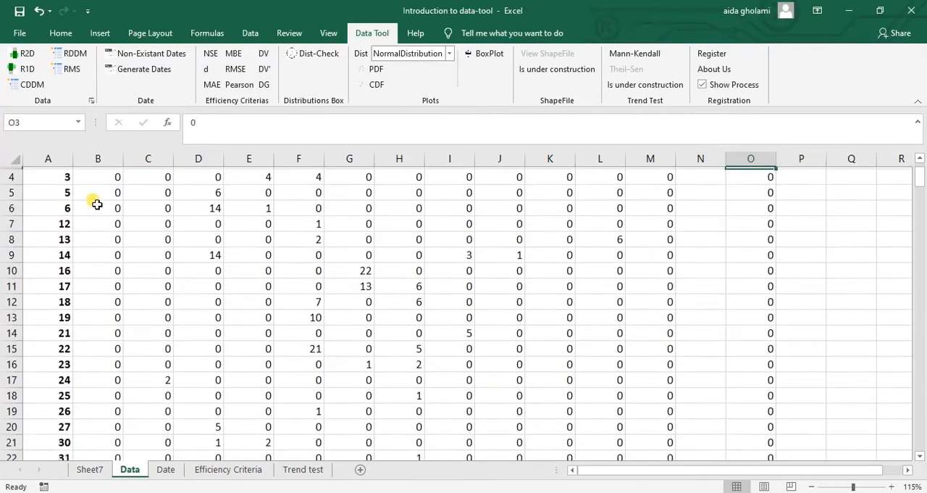
scroll(down, 3)
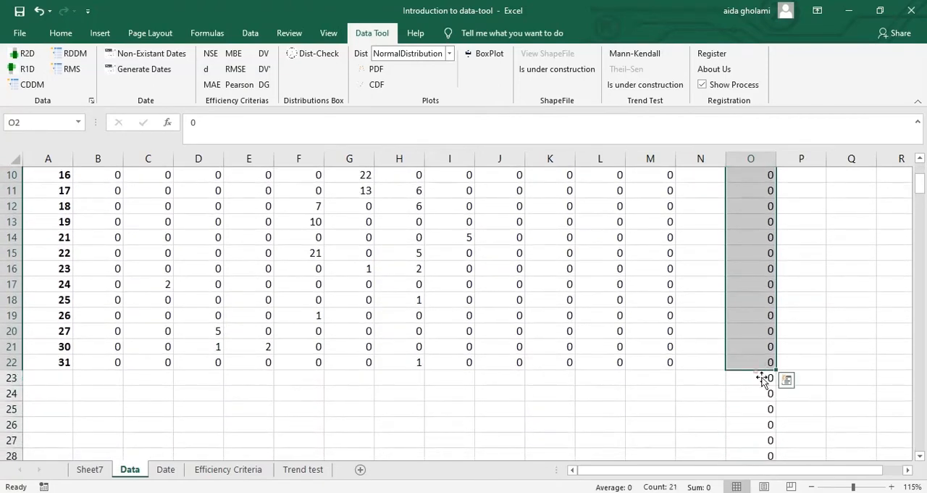
Verify the stacked value 2 in O38 matches the original value 2 in C17.
scroll(down, 3)
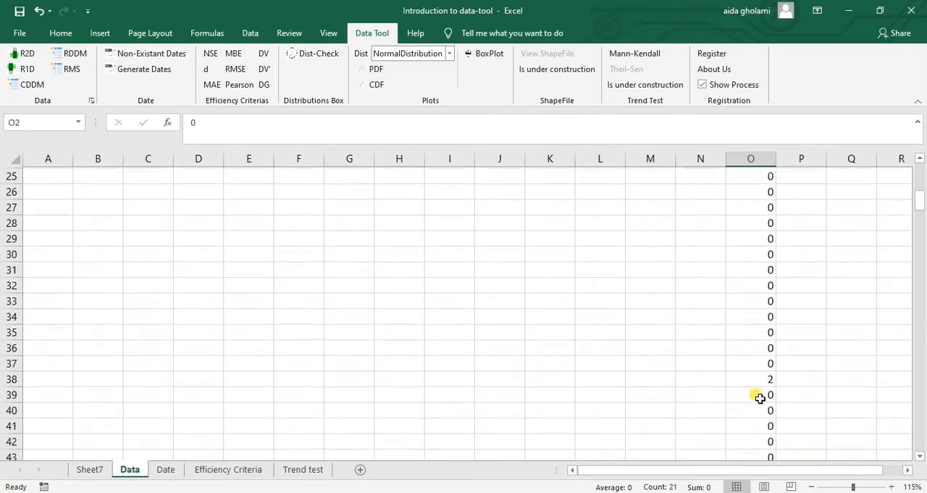
click(751, 379)
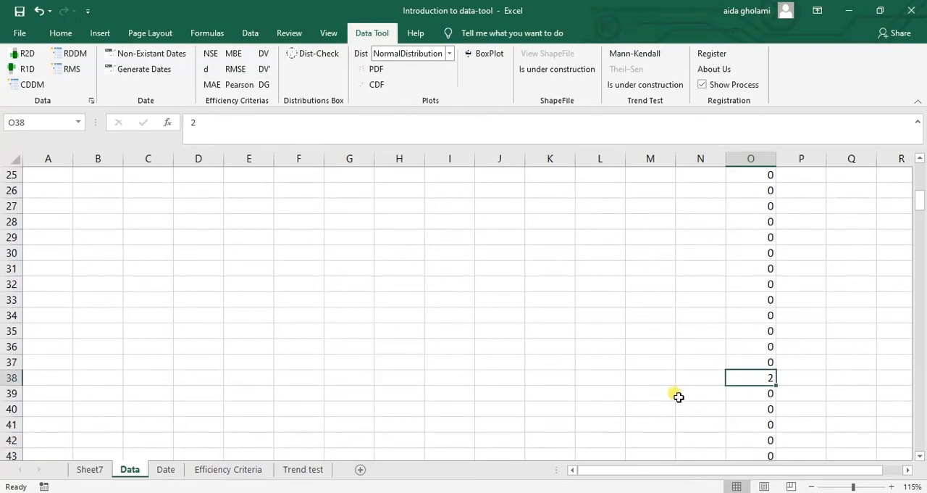
scroll(up, 3)
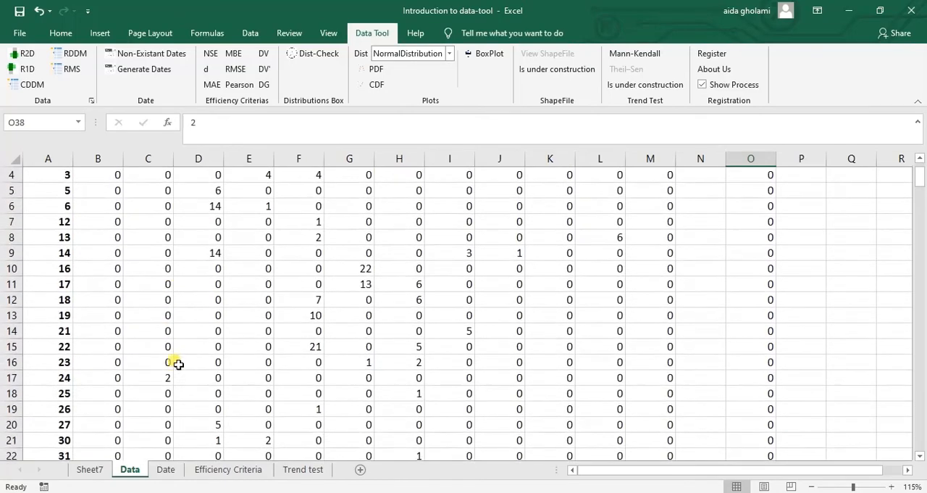
click(147, 376)
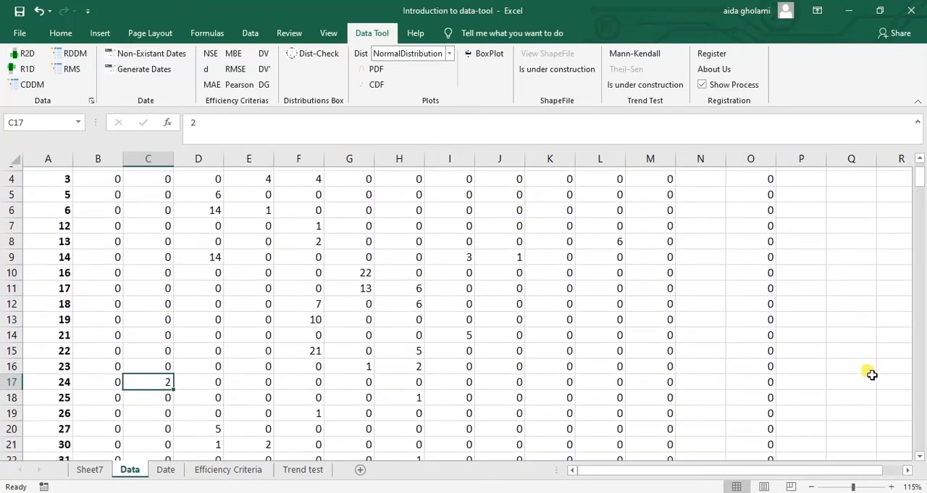
scroll(down, 3)
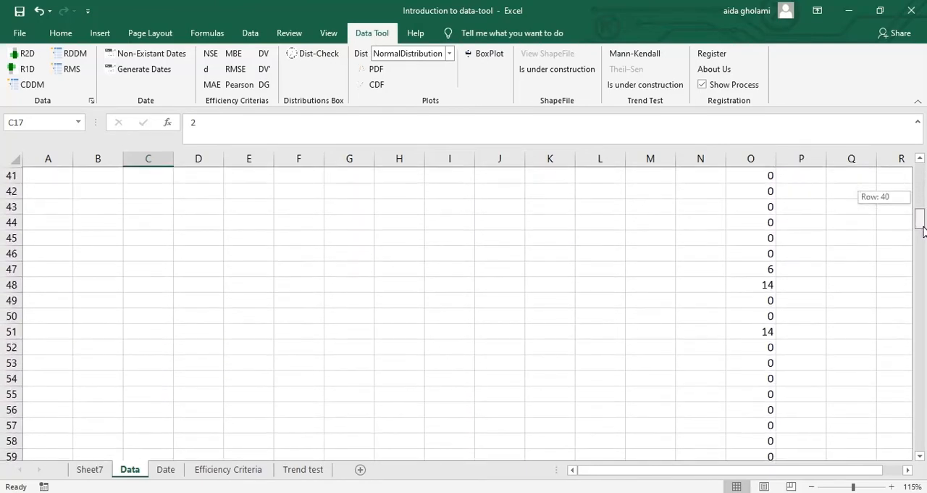
scroll(up, 3)
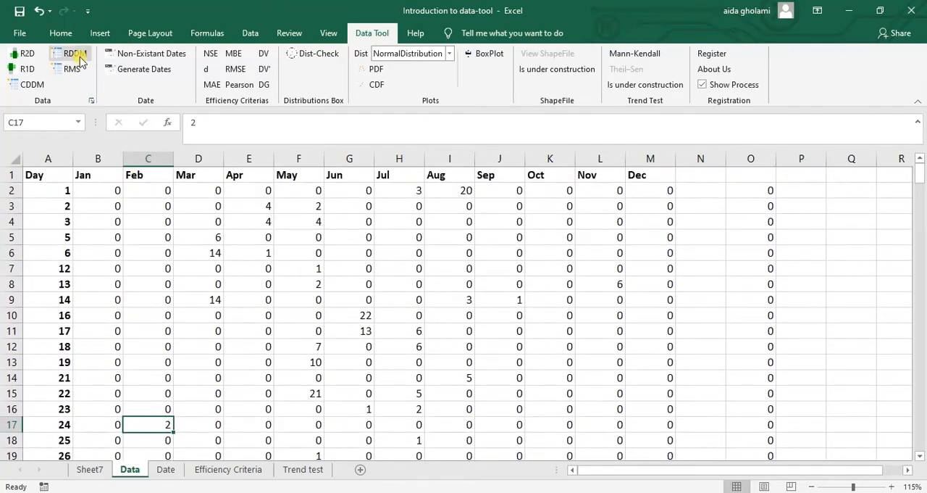
mouse_move(73, 57)
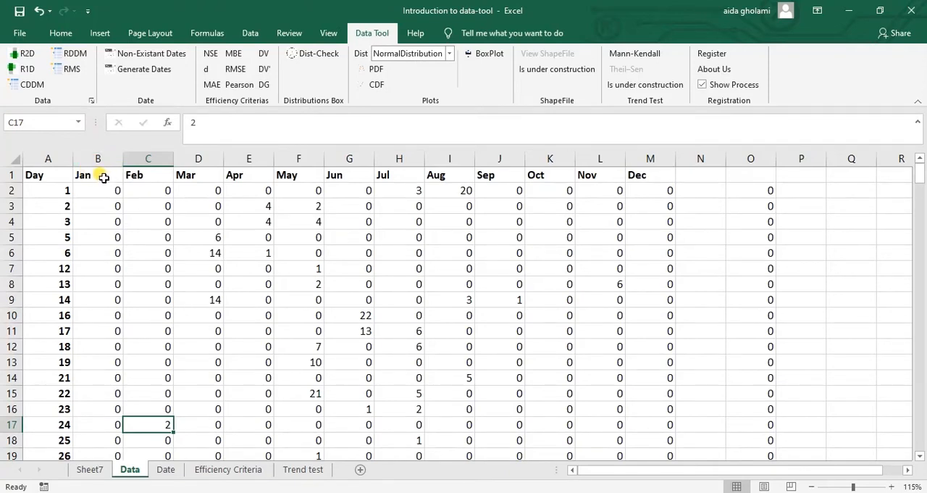
mouse_move(827, 177)
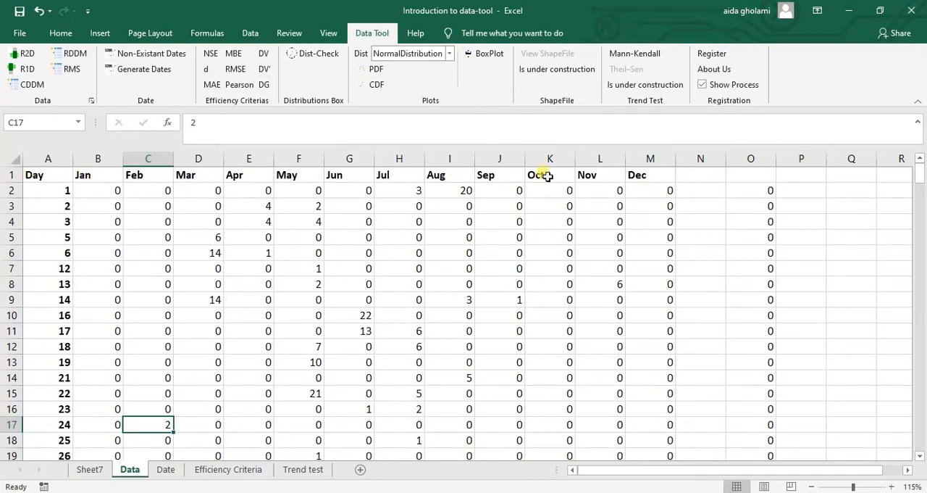
mouse_move(166, 191)
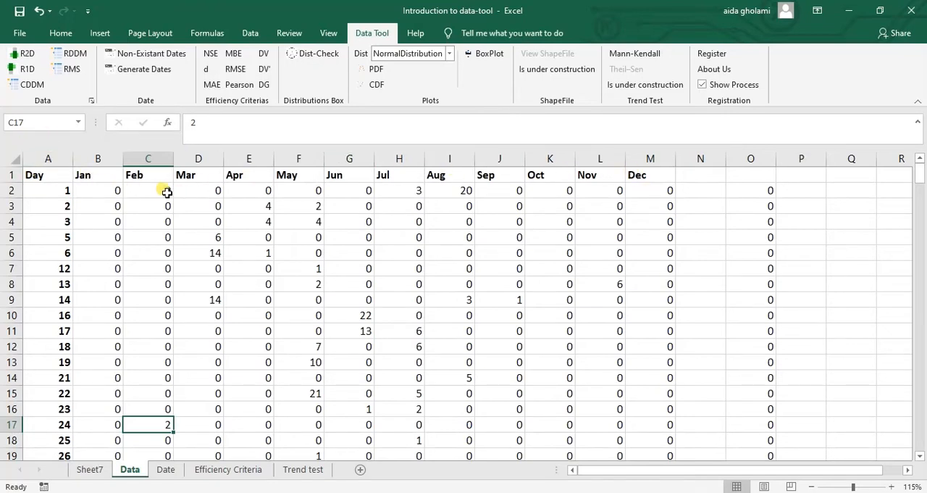
click(47, 190)
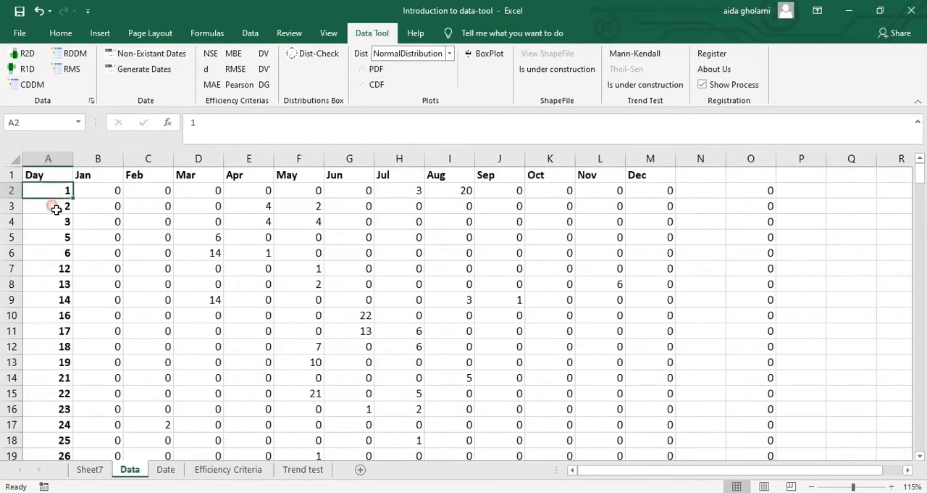
click(48, 220)
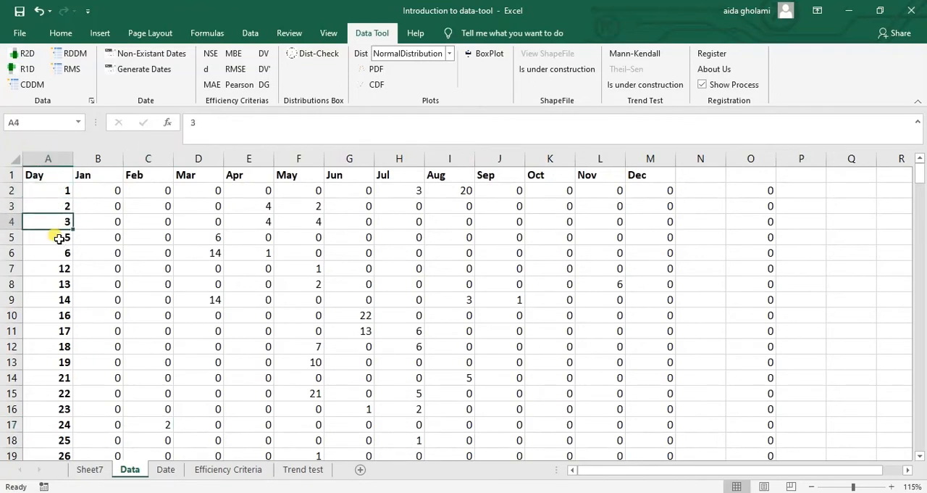
click(48, 238)
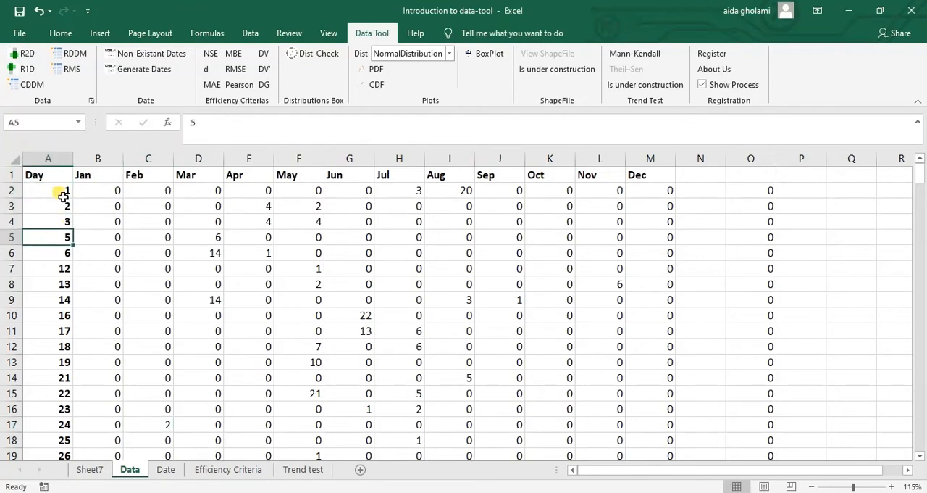
mouse_move(94, 197)
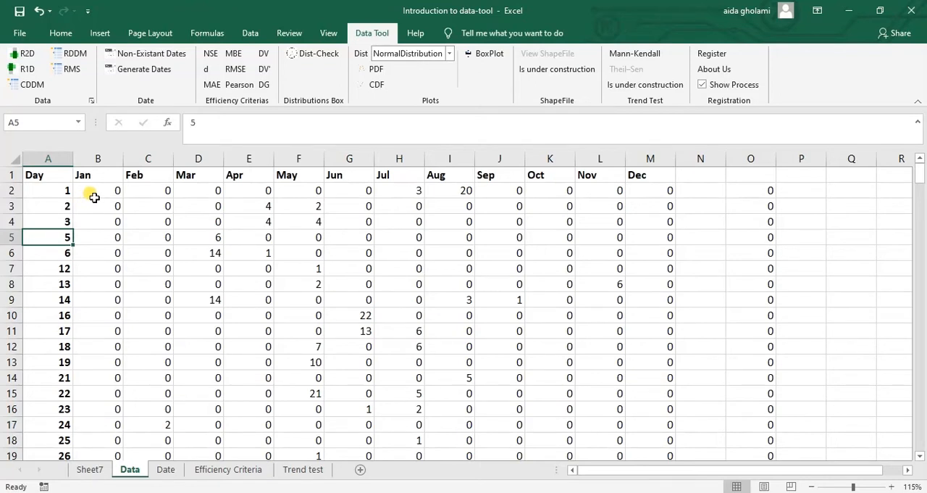
mouse_move(70, 52)
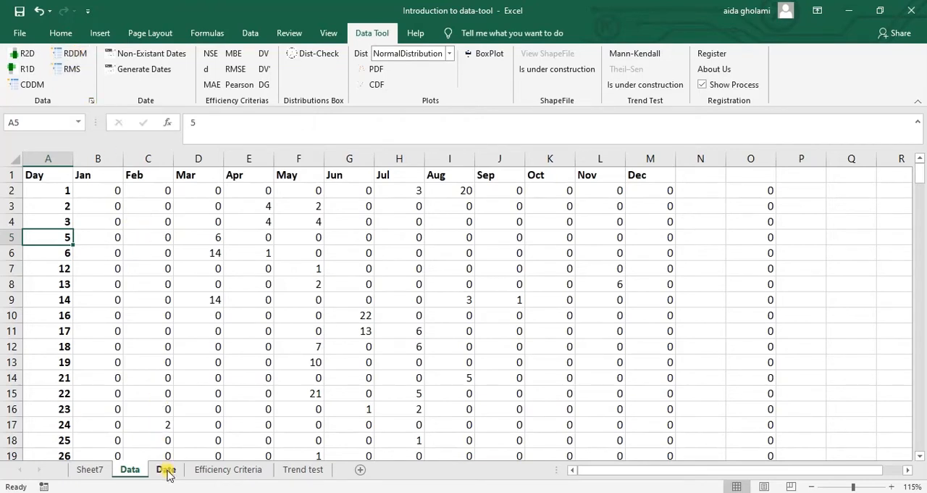
click(166, 470)
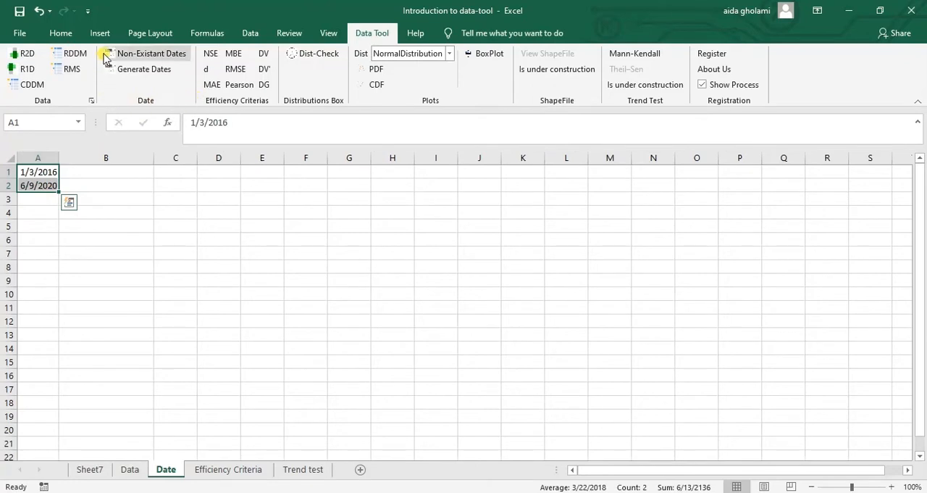
mouse_move(151, 53)
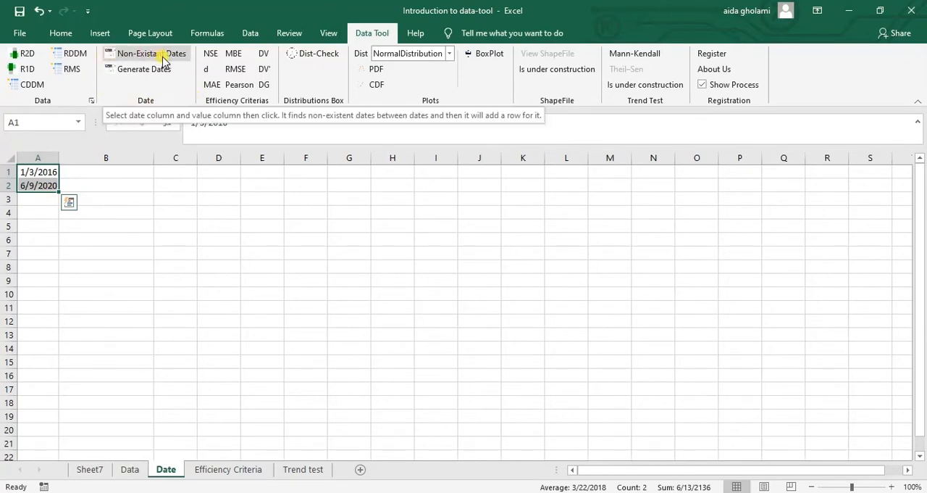
mouse_move(159, 84)
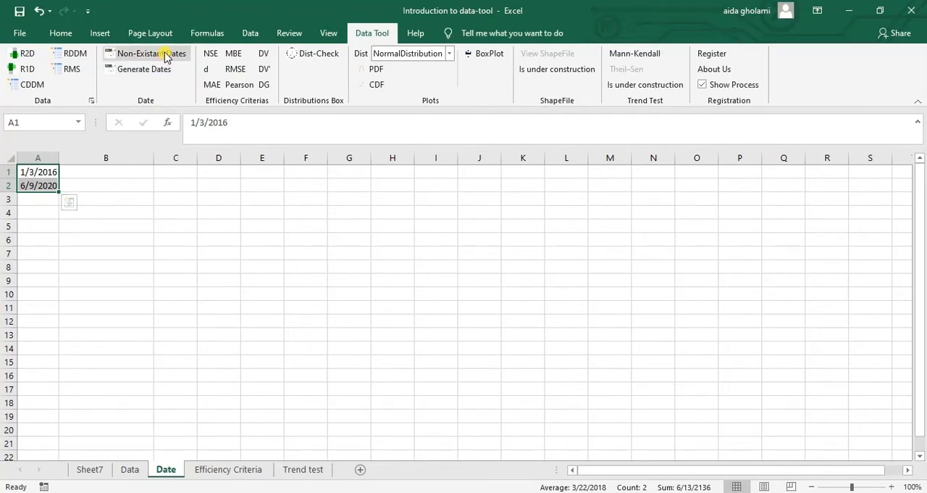
mouse_move(150, 52)
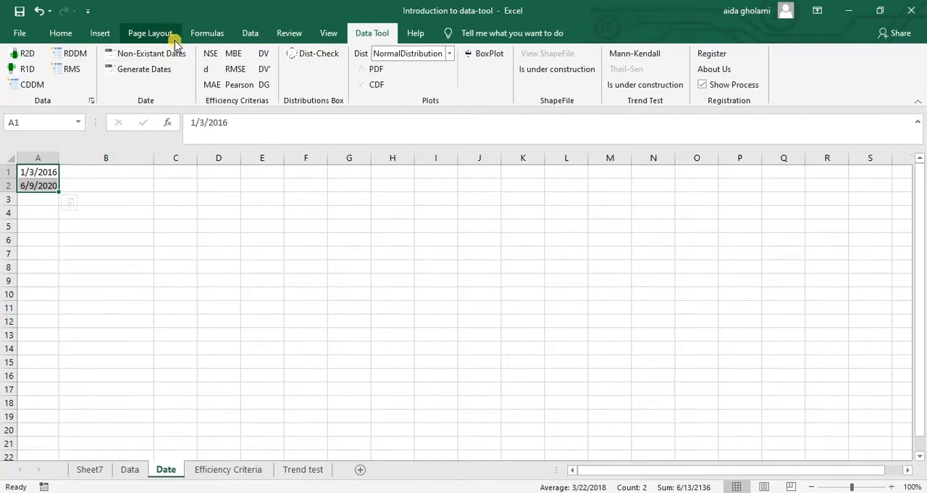
mouse_move(181, 53)
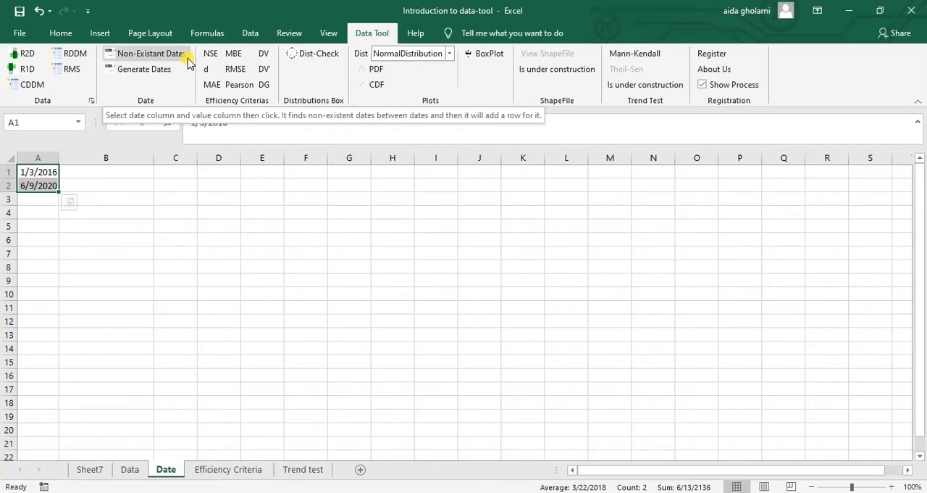
mouse_move(134, 74)
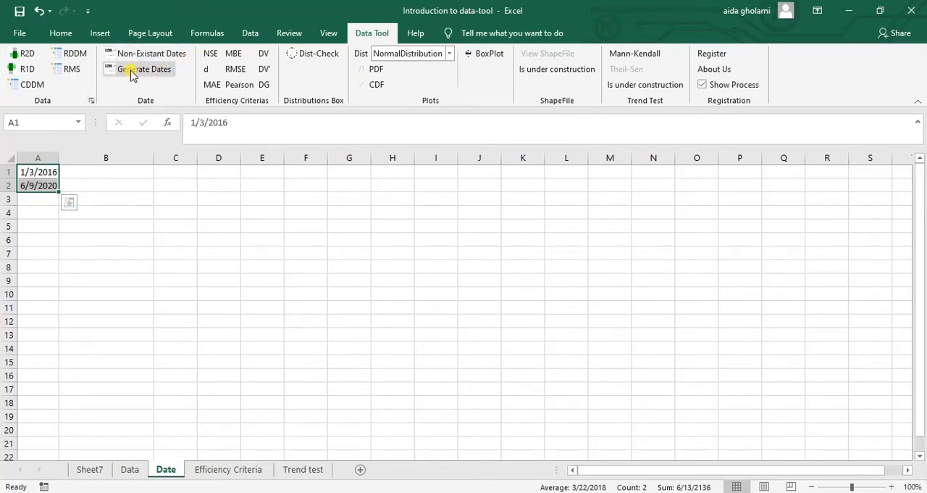
mouse_move(138, 70)
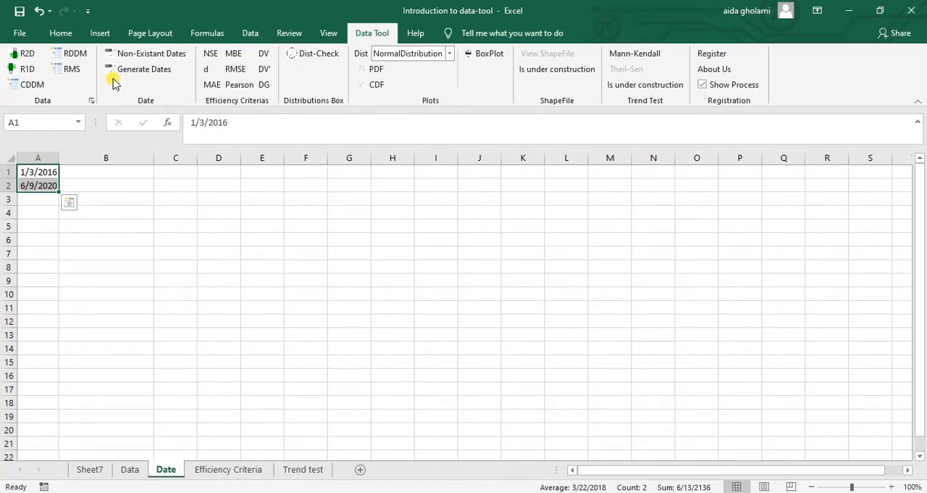
mouse_move(38, 189)
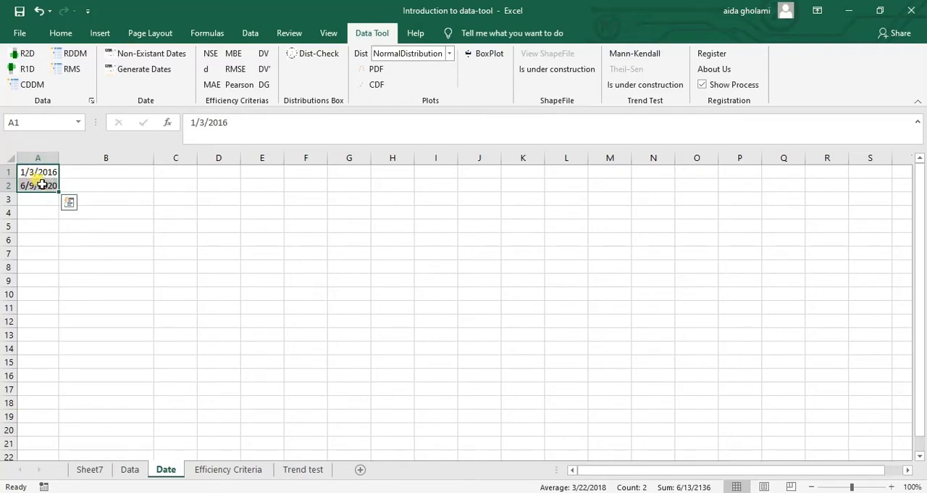
mouse_move(128, 74)
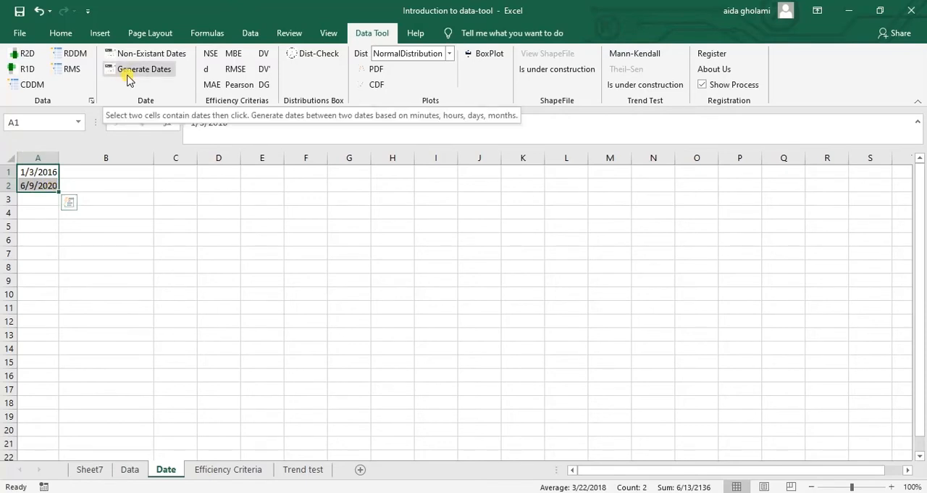
Configure Generate Dates to Add Days with a step value of 1.
click(143, 70)
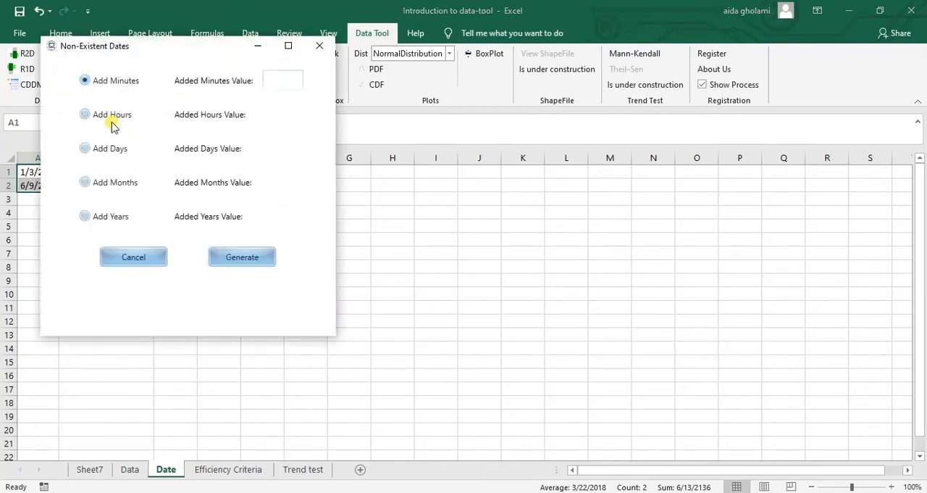
mouse_move(85, 182)
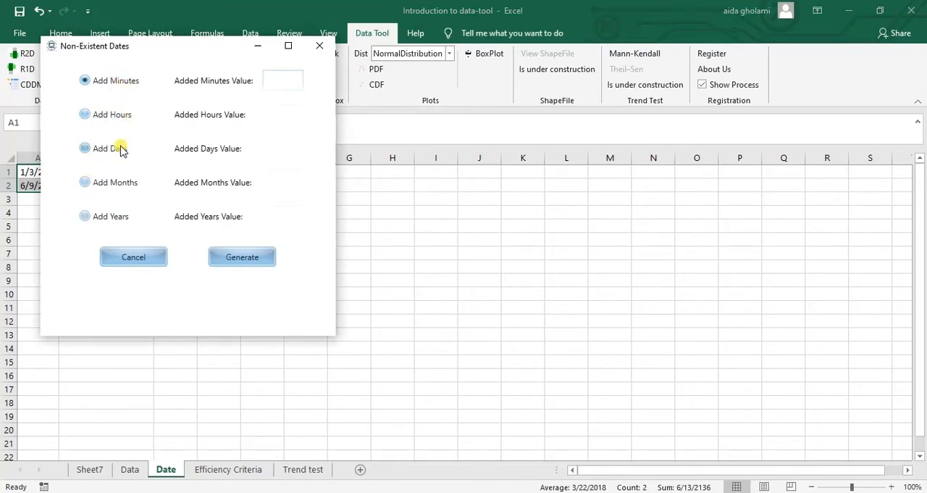
click(84, 148)
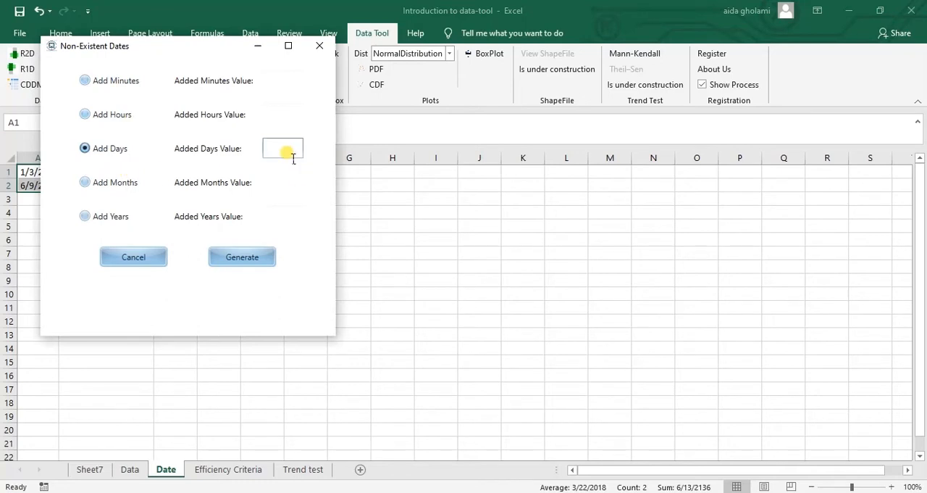
drag(96, 46, 113, 64)
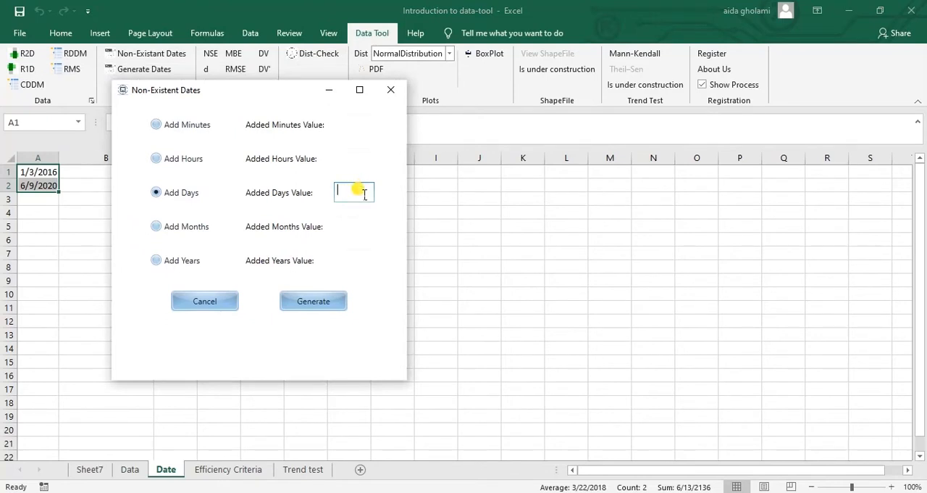
text(1)
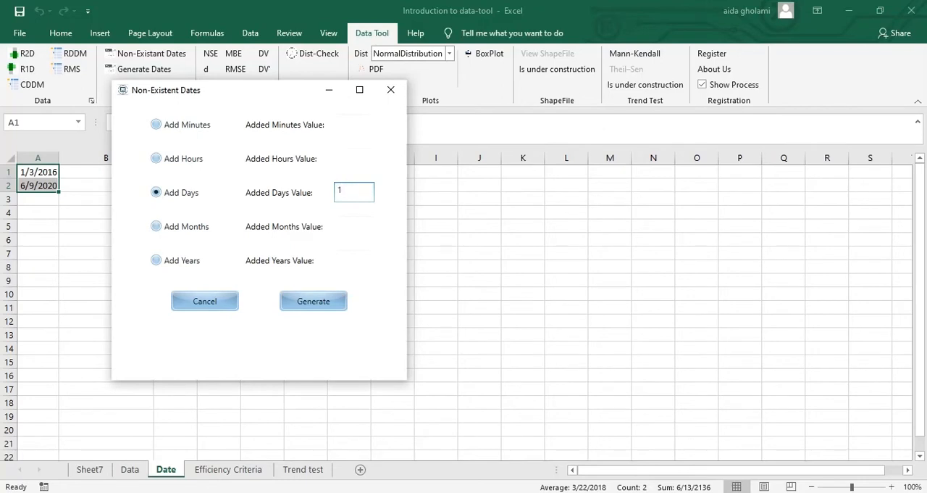
text(2)
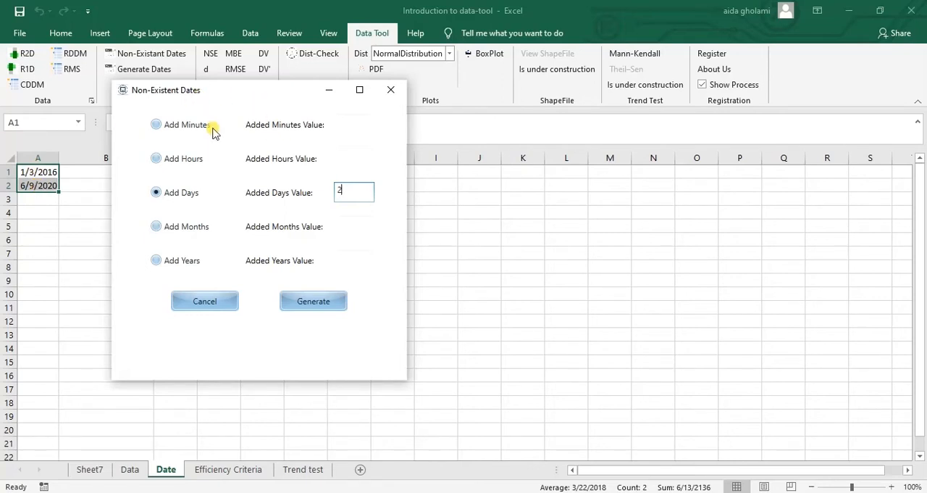
mouse_move(313, 281)
text(1)
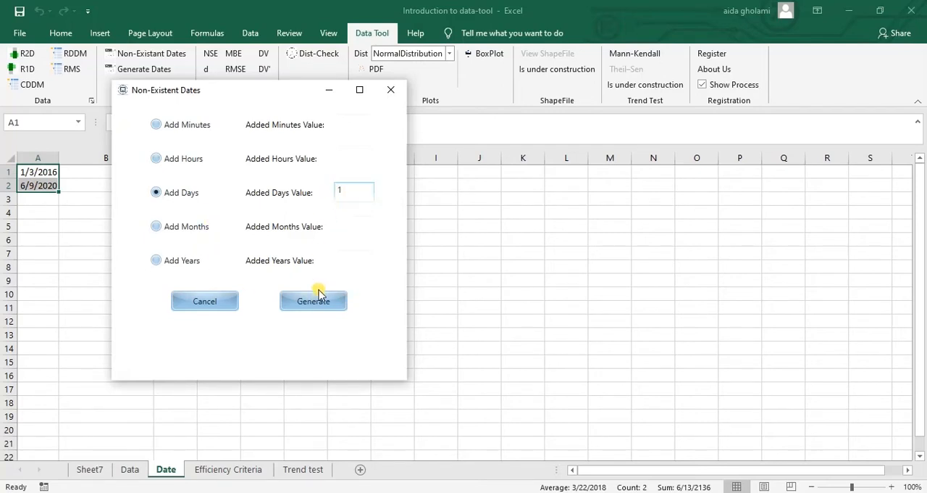
Generate the daily dates from 1/3/2016 to 6/9/2020 onto Sheet9.
click(313, 301)
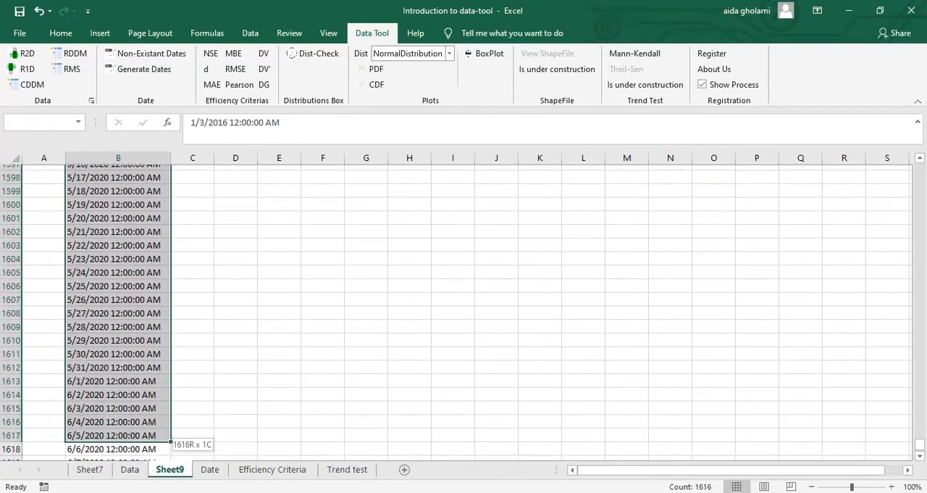
scroll(down, 3)
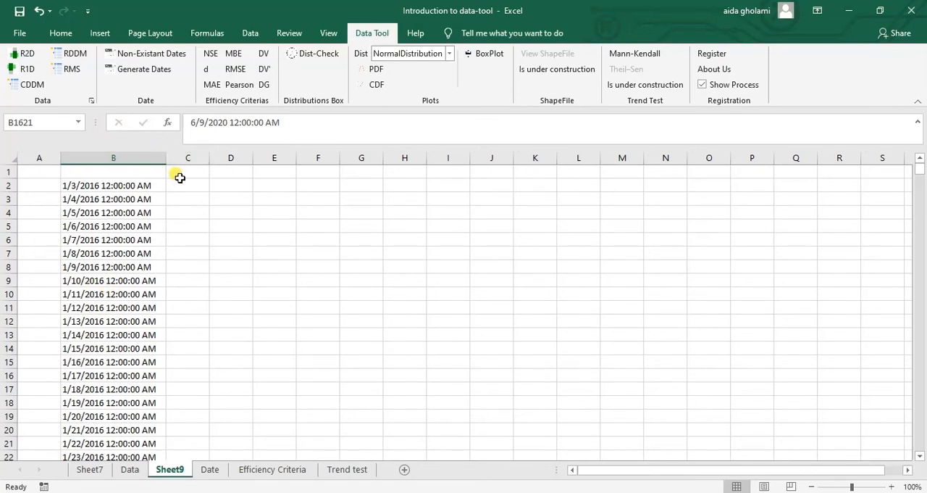
mouse_move(183, 198)
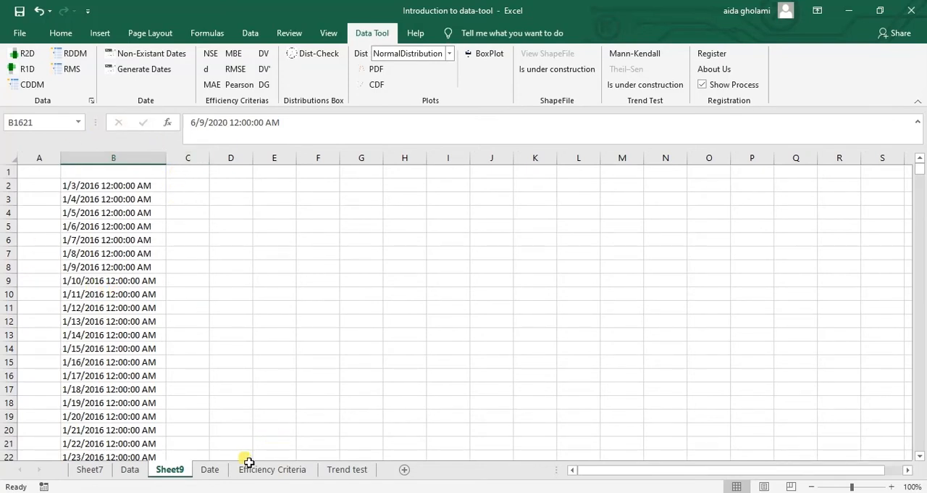
Go to the Efficiency Criteria sheet and select the Observed header cell.
click(208, 469)
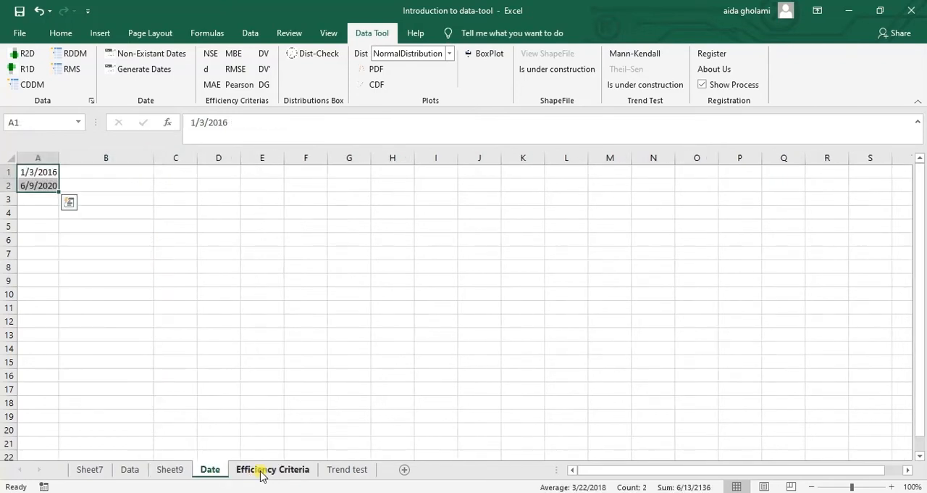
click(273, 469)
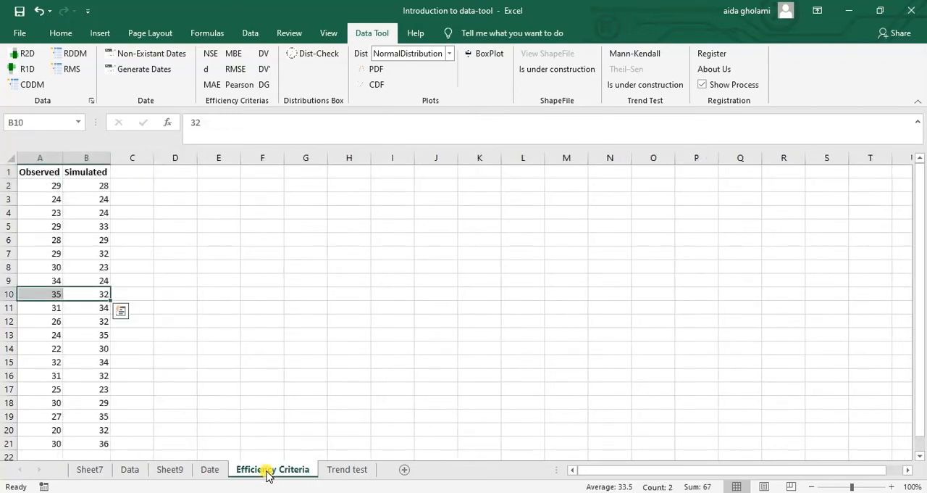
mouse_move(523, 202)
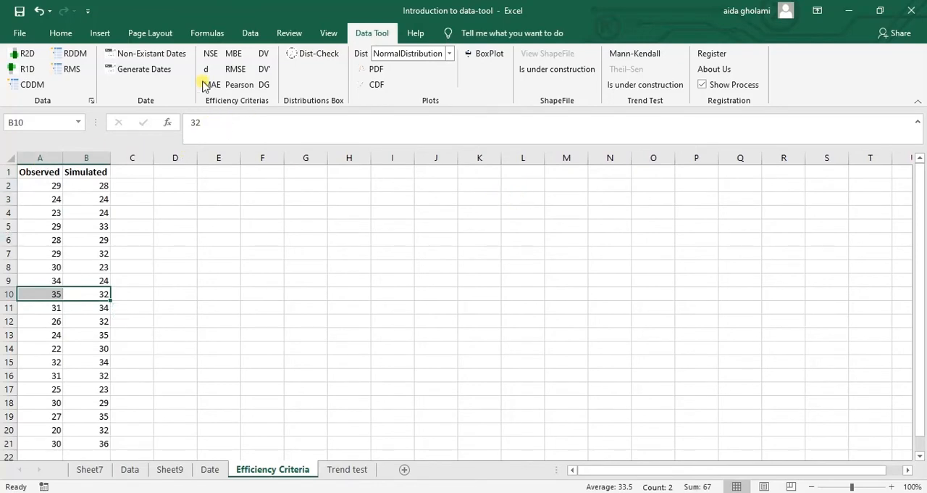
mouse_move(263, 84)
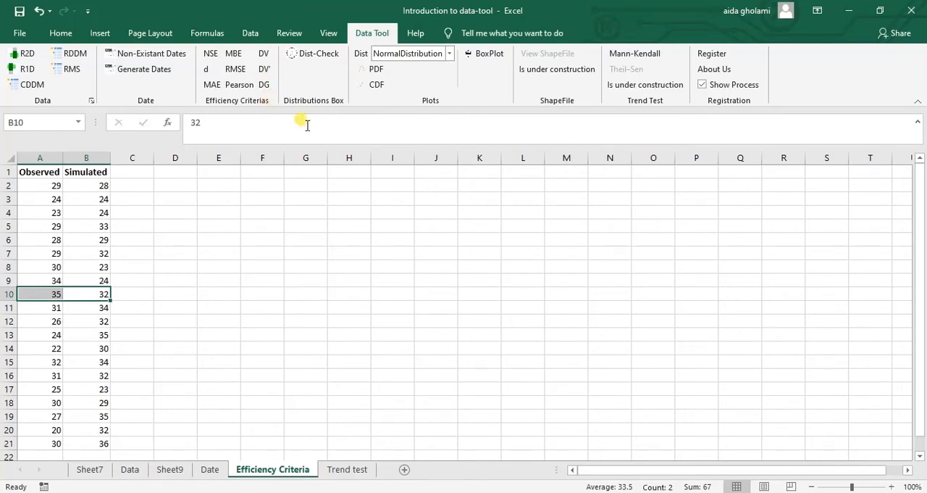
click(39, 171)
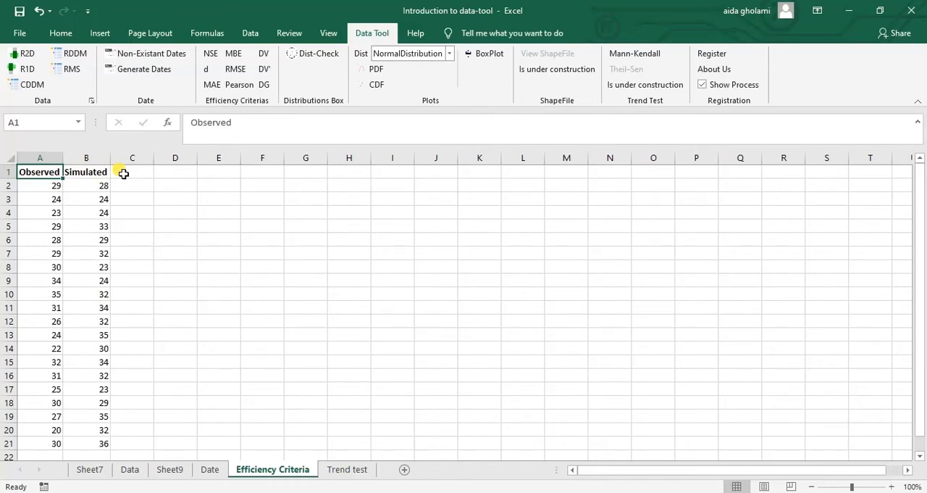
mouse_move(81, 197)
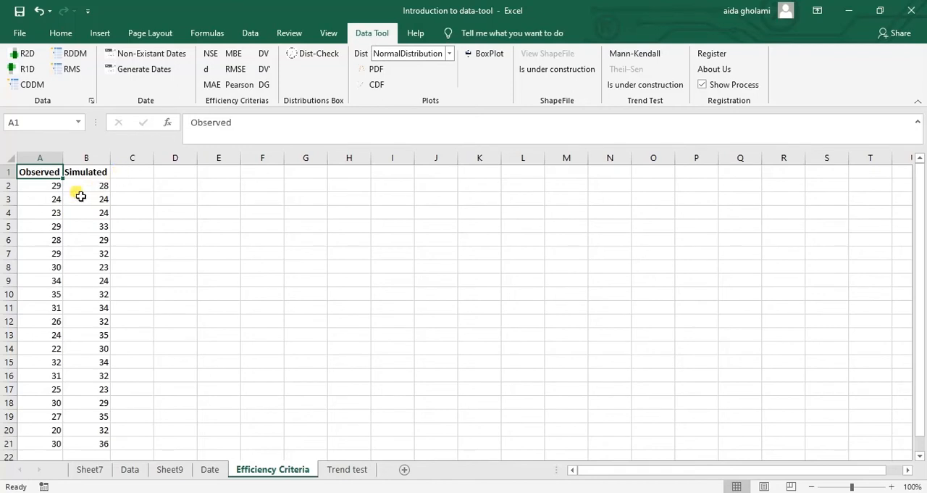
Compute NSE for the Observed and Simulated columns, giving -1.19708 on Sheet10.
click(40, 185)
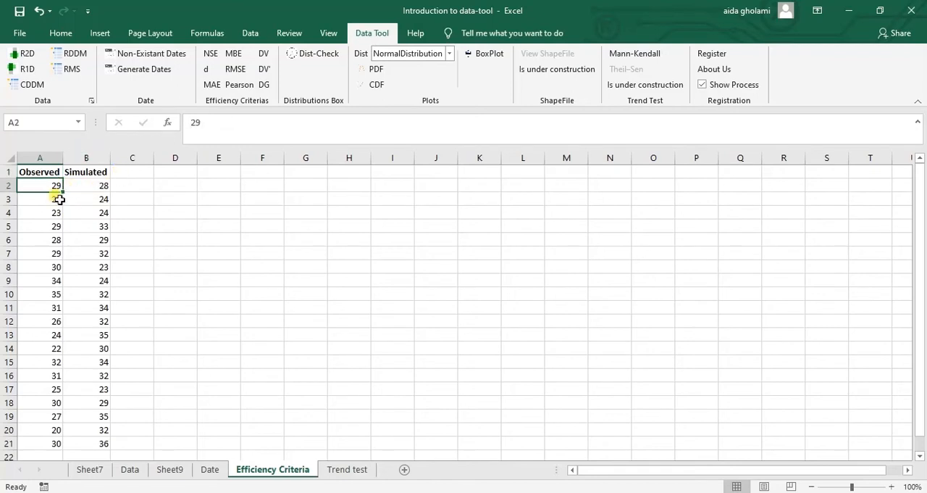
drag(40, 185, 85, 389)
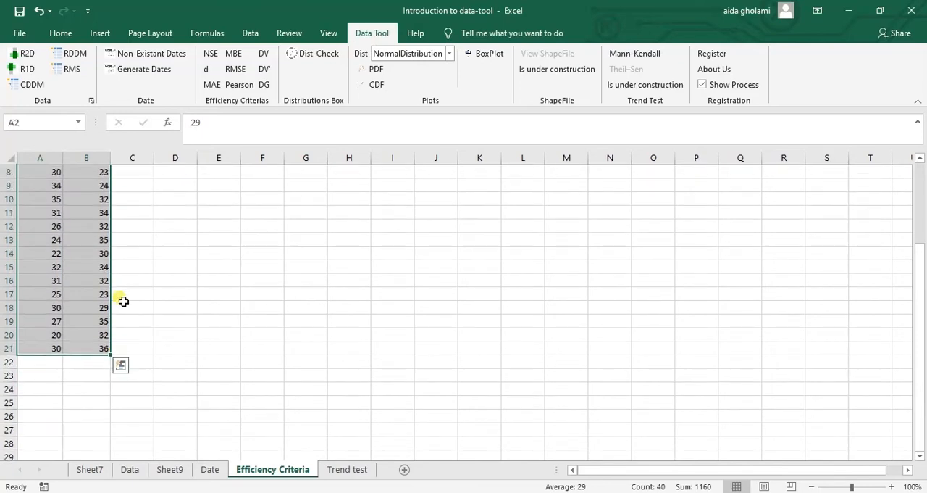
scroll(up, 3)
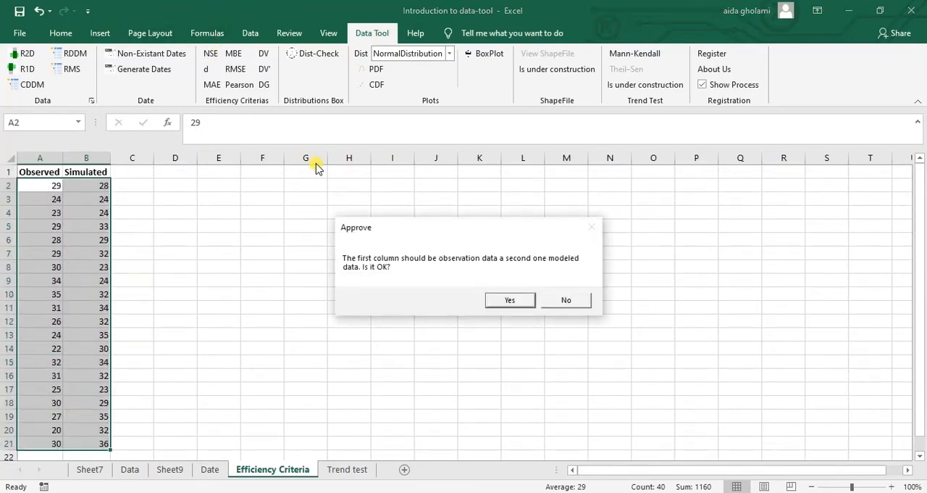
mouse_move(363, 279)
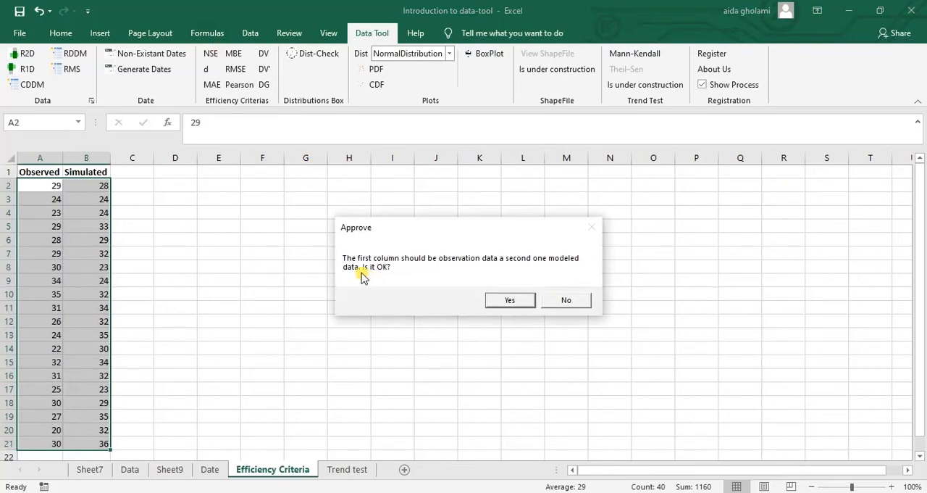
mouse_move(461, 268)
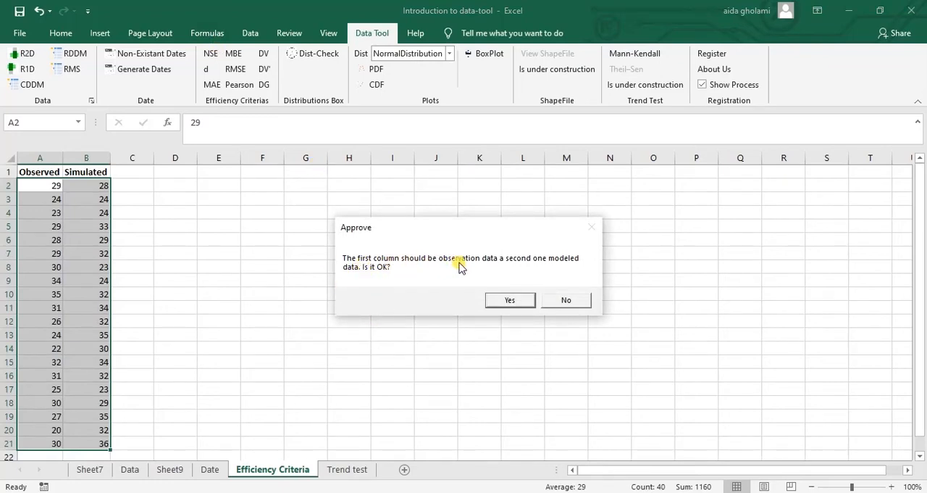
mouse_move(556, 266)
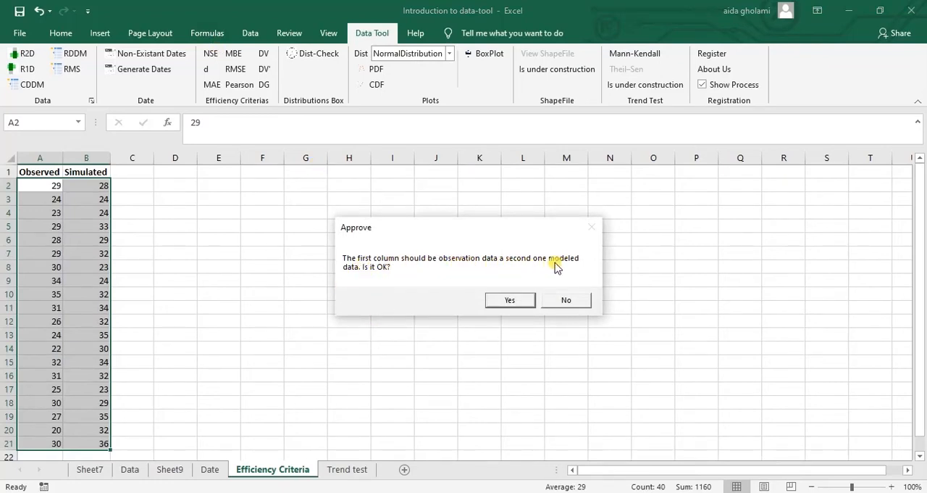
click(510, 299)
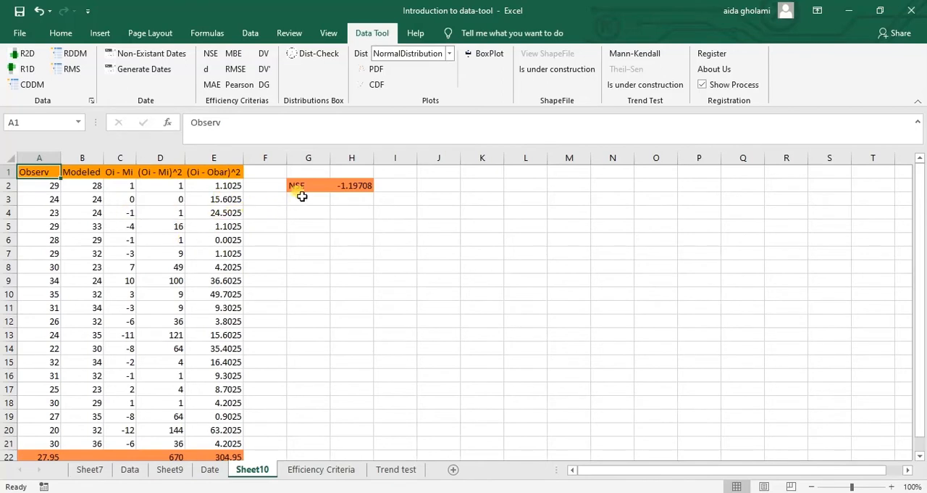
click(307, 185)
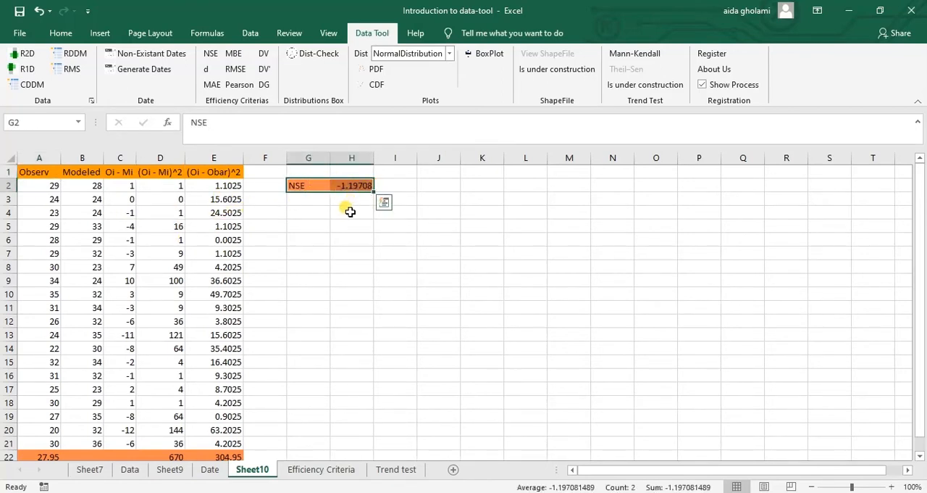
mouse_move(340, 191)
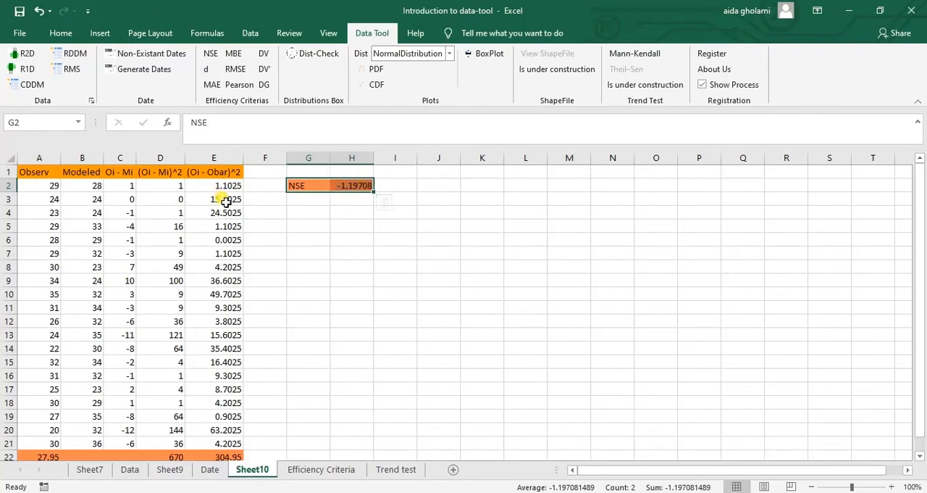
Compute the Index Of Agreement (0.49155) on Sheet11 and inspect its formula.
click(211, 469)
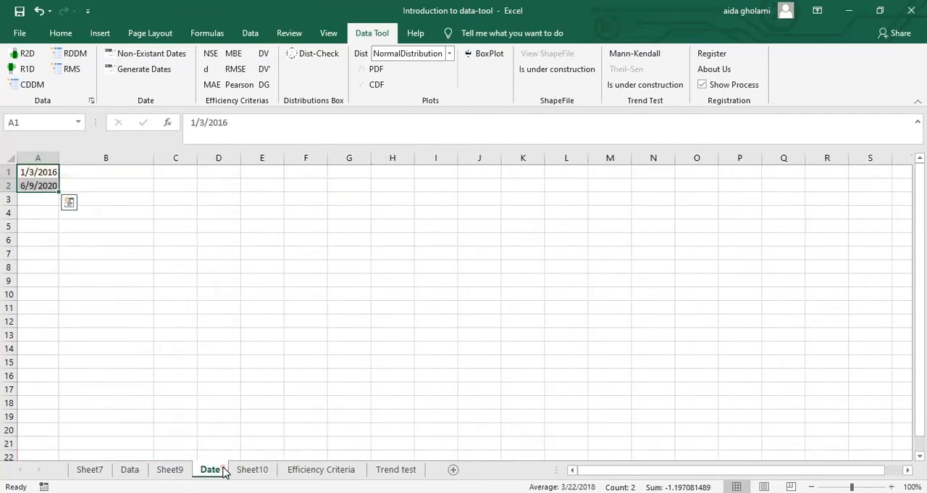
click(321, 469)
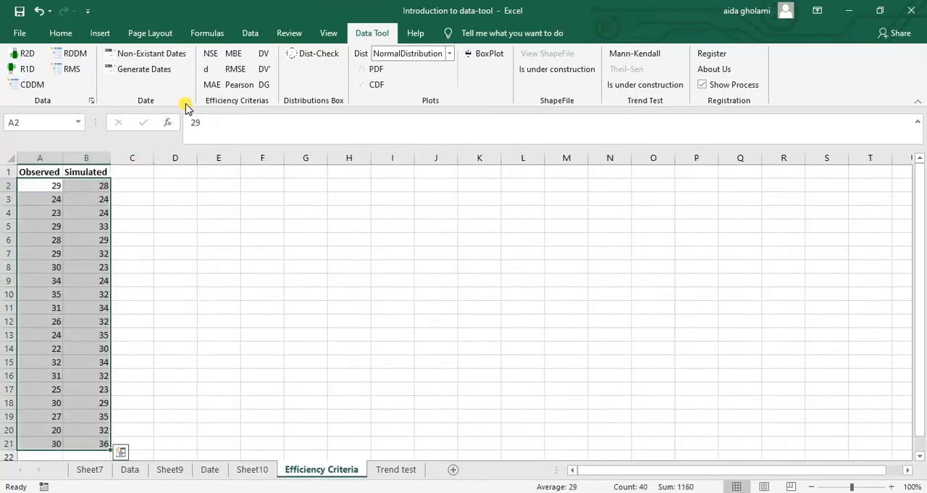
mouse_move(194, 116)
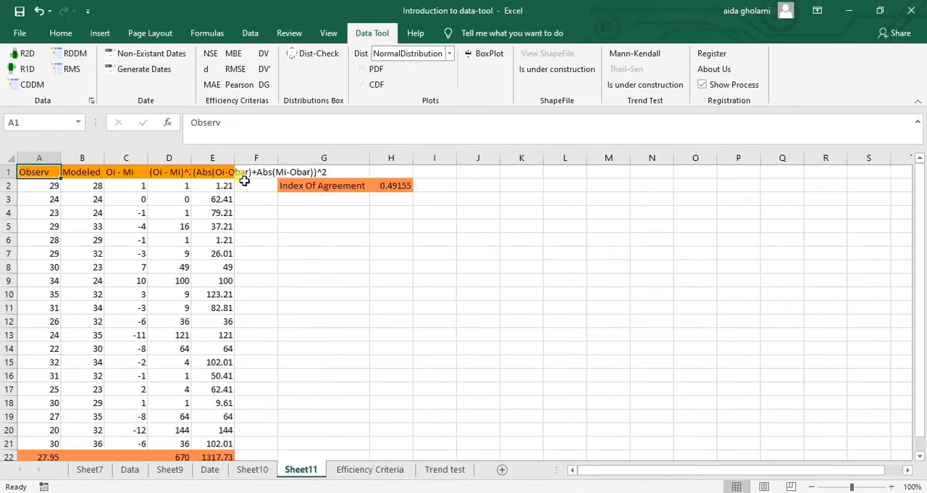
click(323, 186)
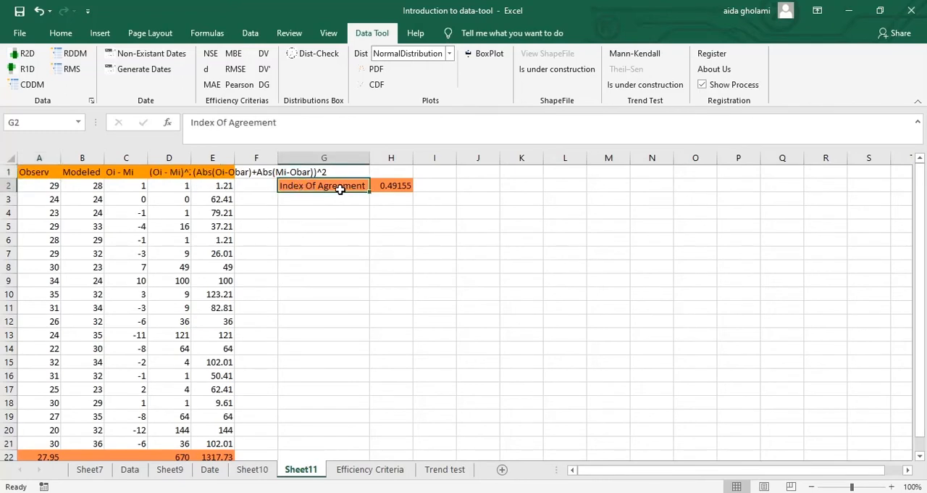
click(391, 186)
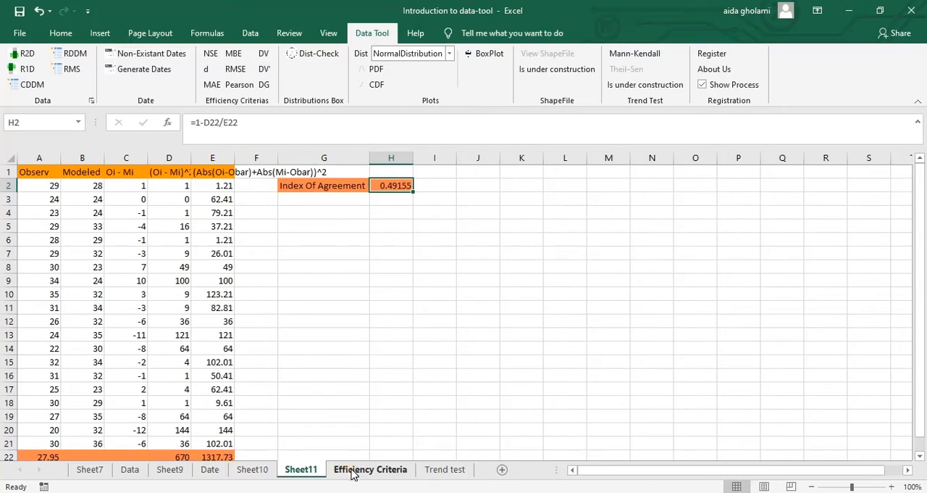
Compute RMSE of the observed and simulated data, giving 5.787918 on Sheet12.
click(371, 470)
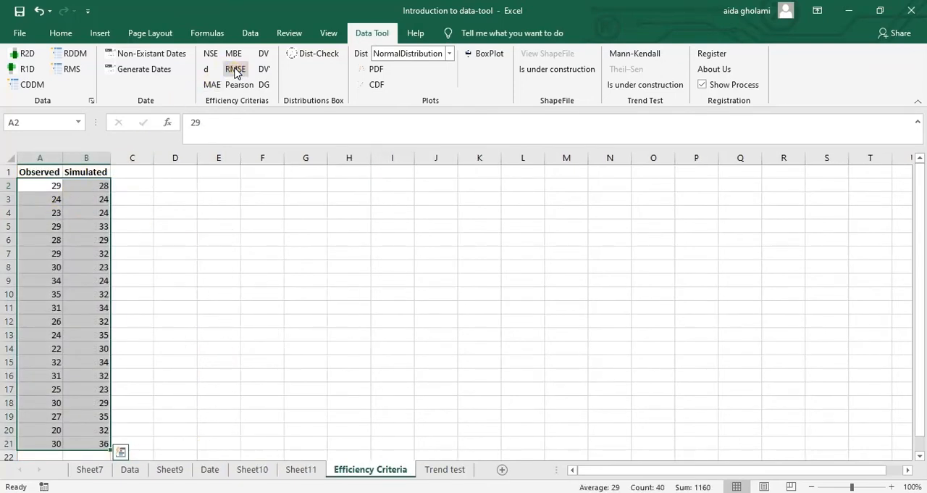
click(235, 69)
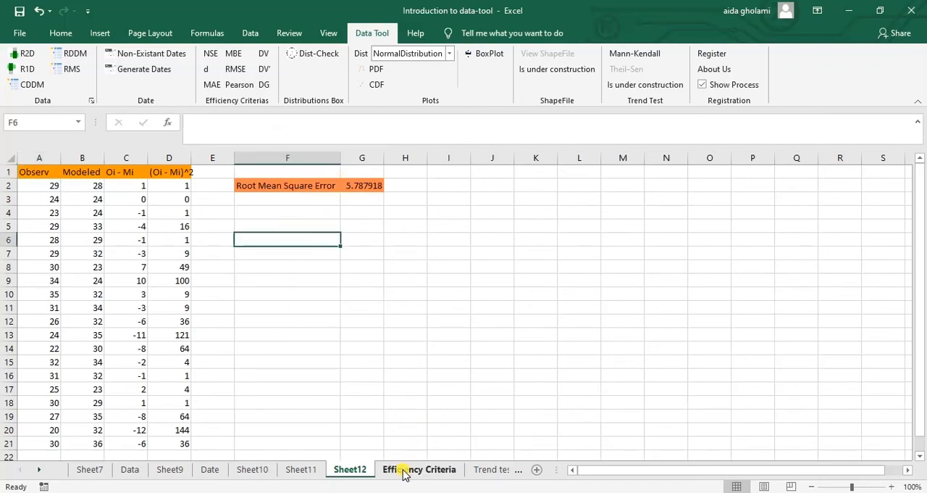
click(420, 469)
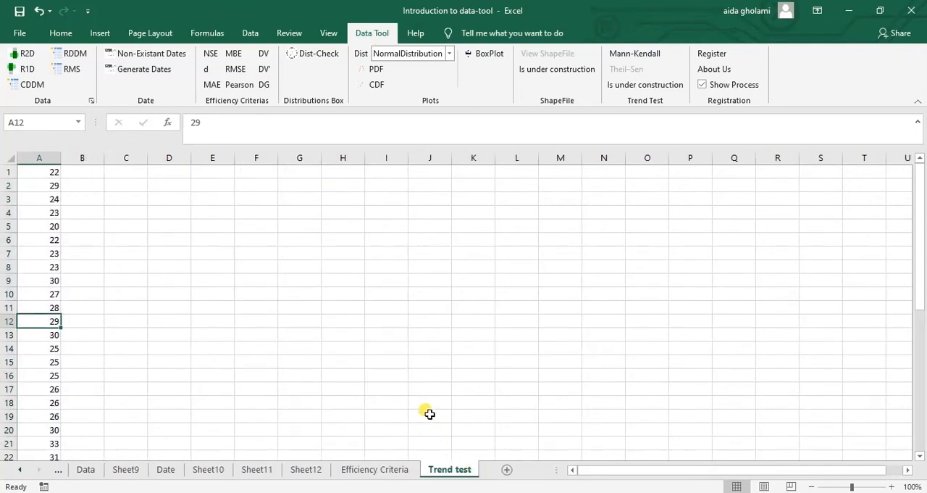
mouse_move(423, 107)
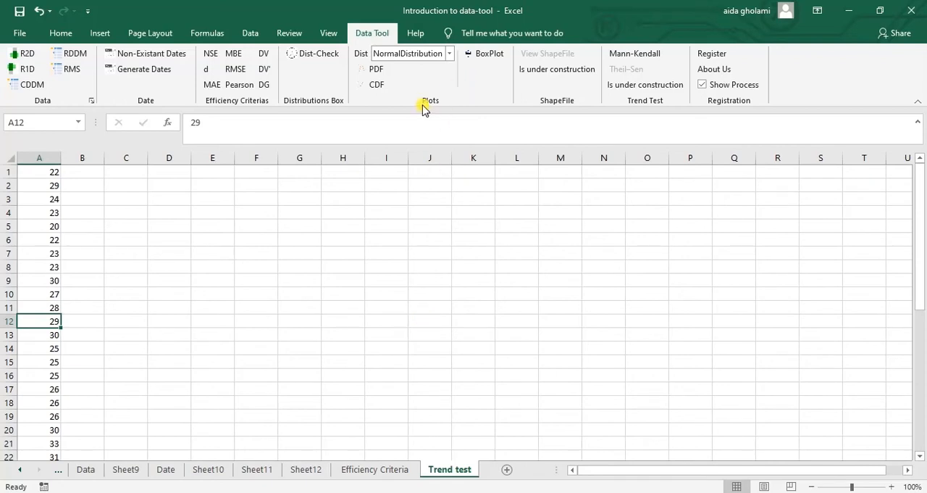
mouse_move(452, 64)
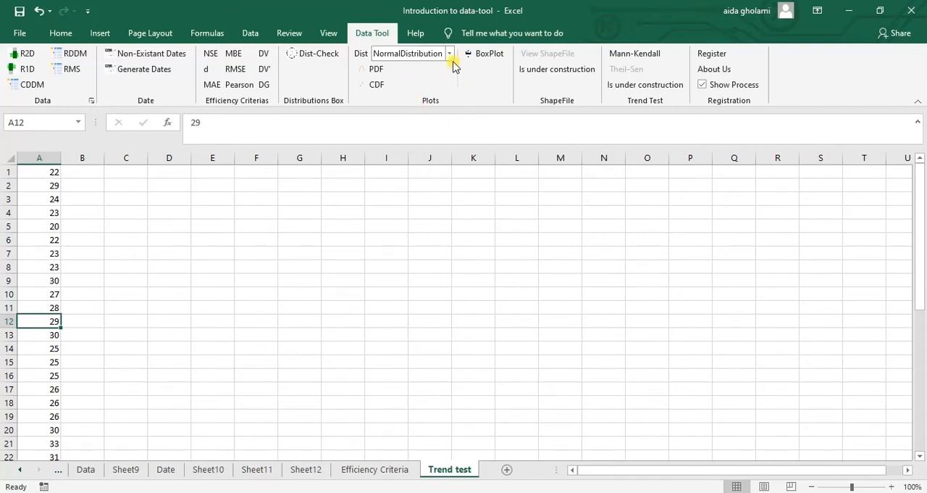
Expand the Dist dropdown to browse the available probability distributions.
click(449, 52)
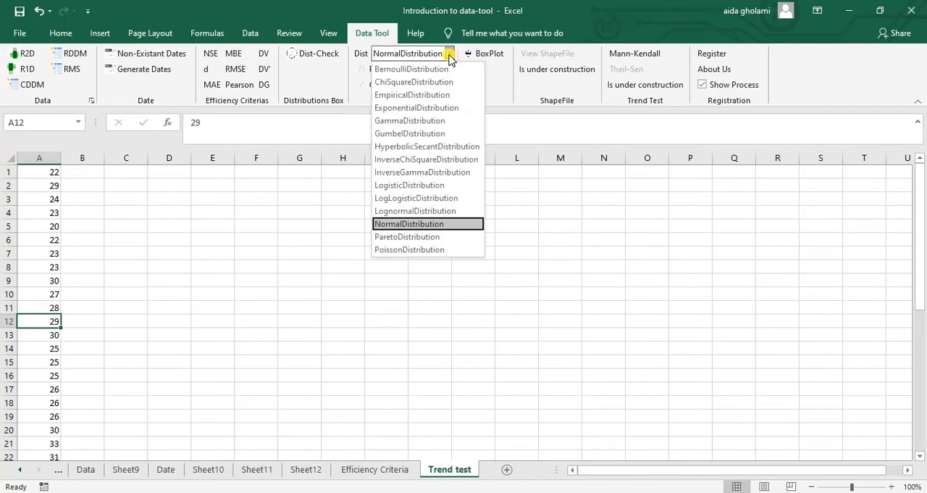
mouse_move(408, 69)
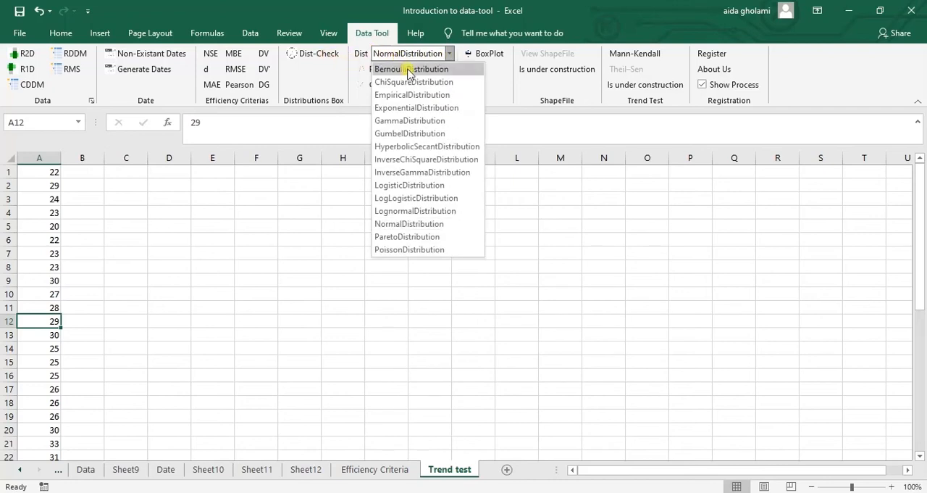
mouse_move(409, 120)
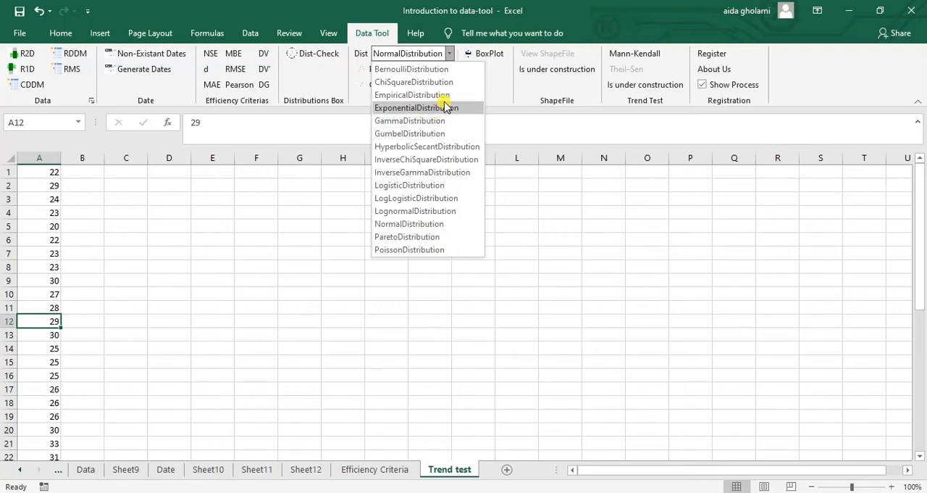
mouse_move(442, 185)
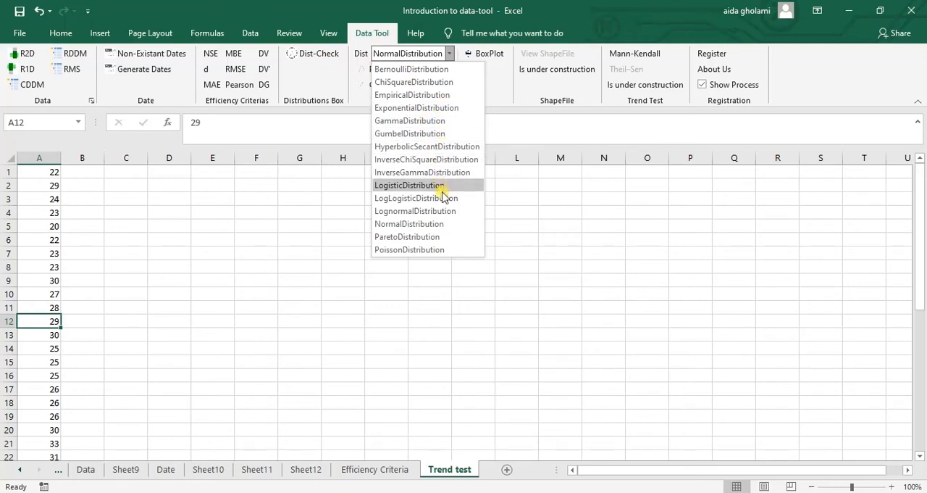
mouse_move(446, 238)
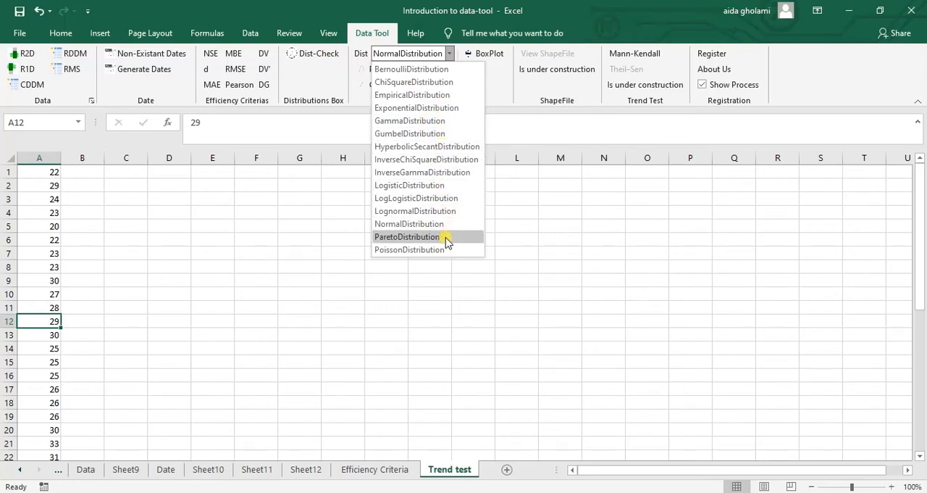
mouse_move(428, 159)
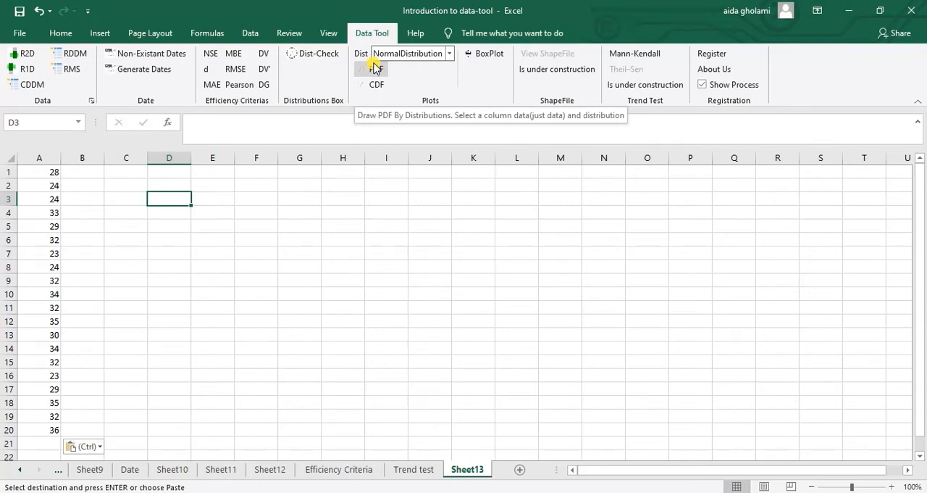
mouse_move(403, 78)
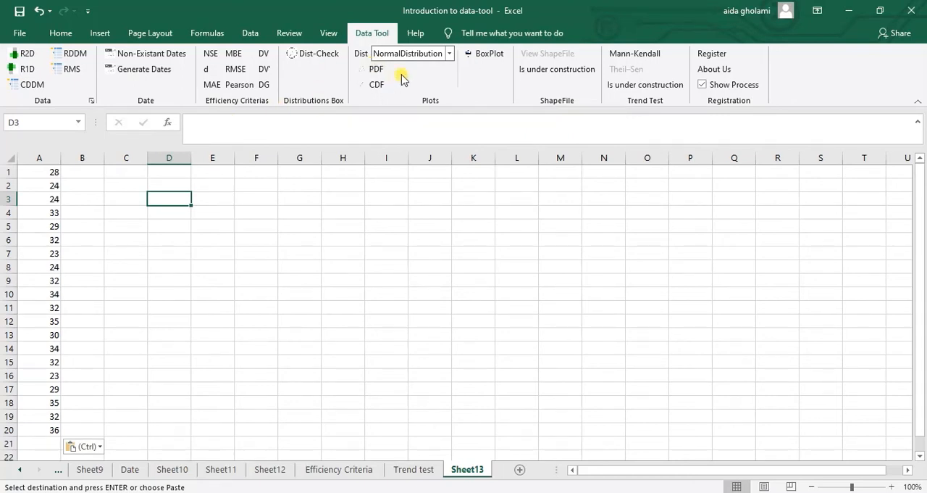
Plot a NormalDistribution PDF chart of column A onto Sheet14.
click(447, 52)
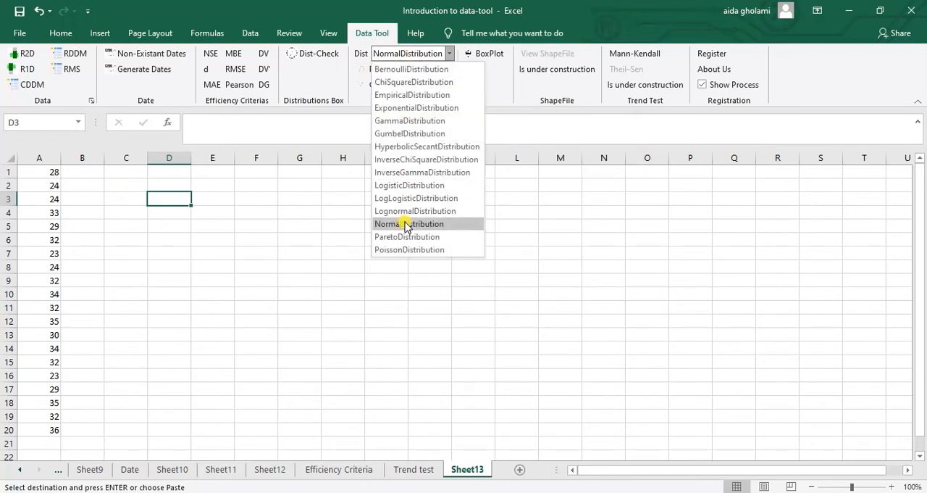
click(409, 223)
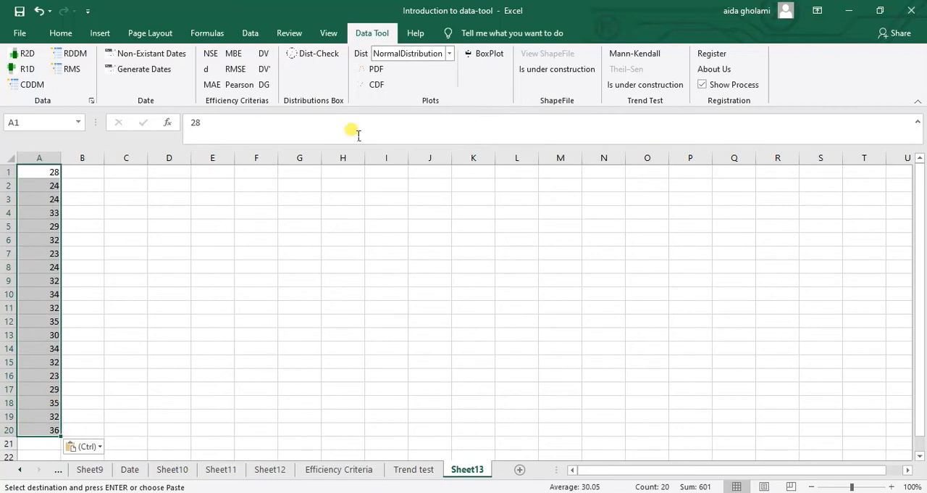
click(377, 68)
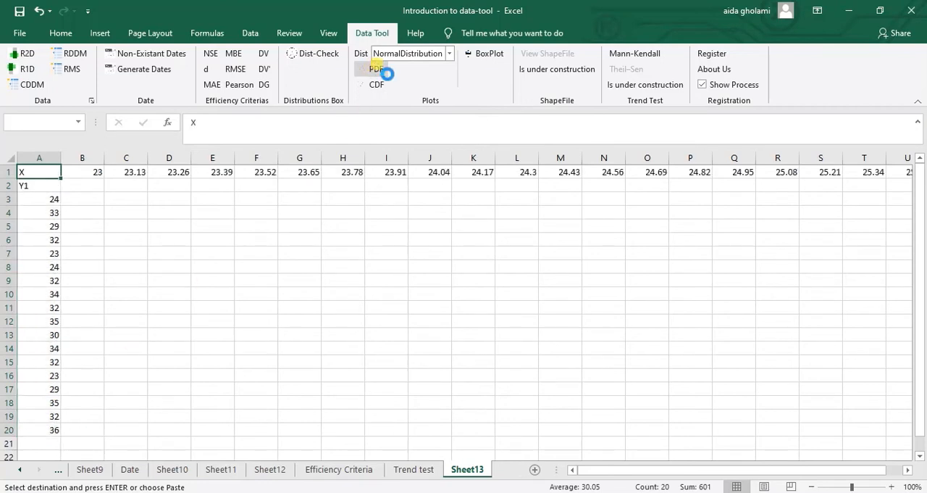
click(376, 68)
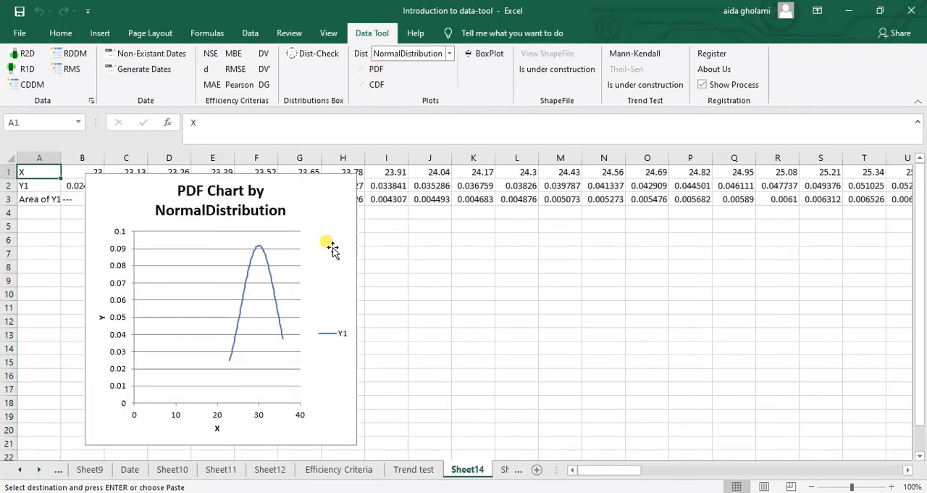
mouse_move(335, 234)
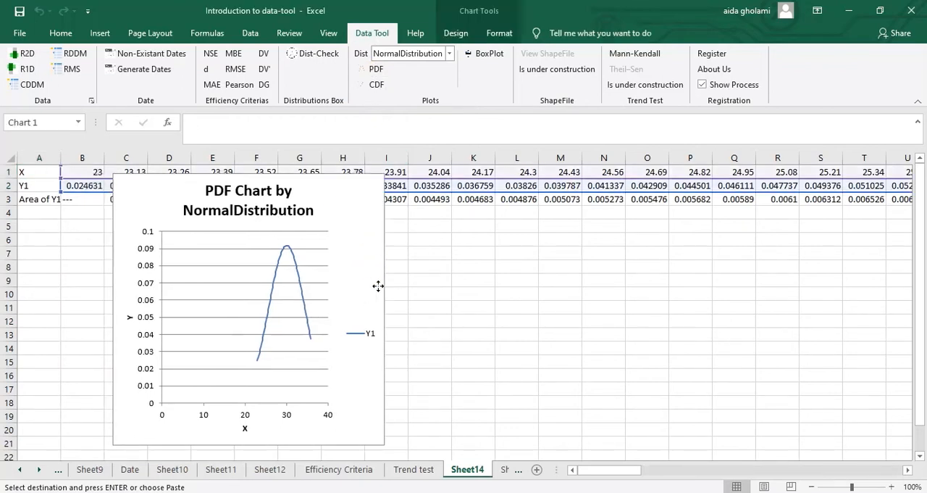
Reposition the PDF chart beside the X/Y table.
drag(377, 285, 505, 261)
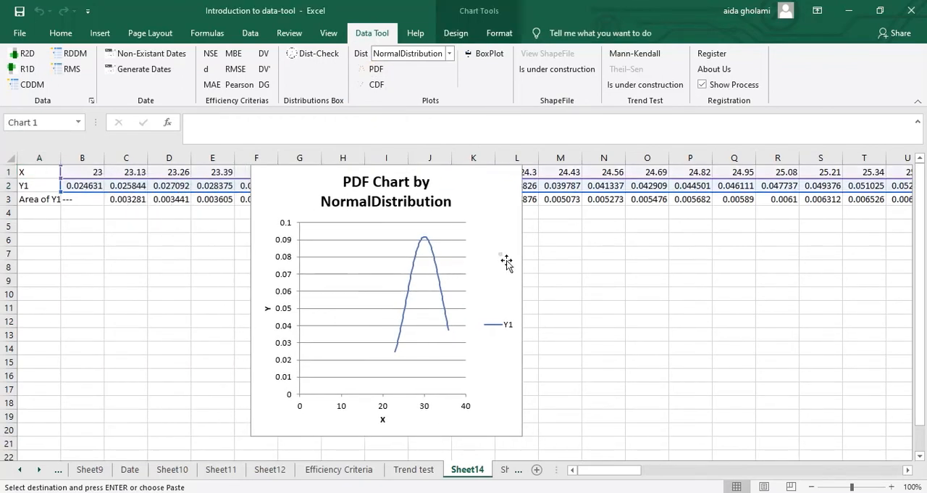
click(469, 238)
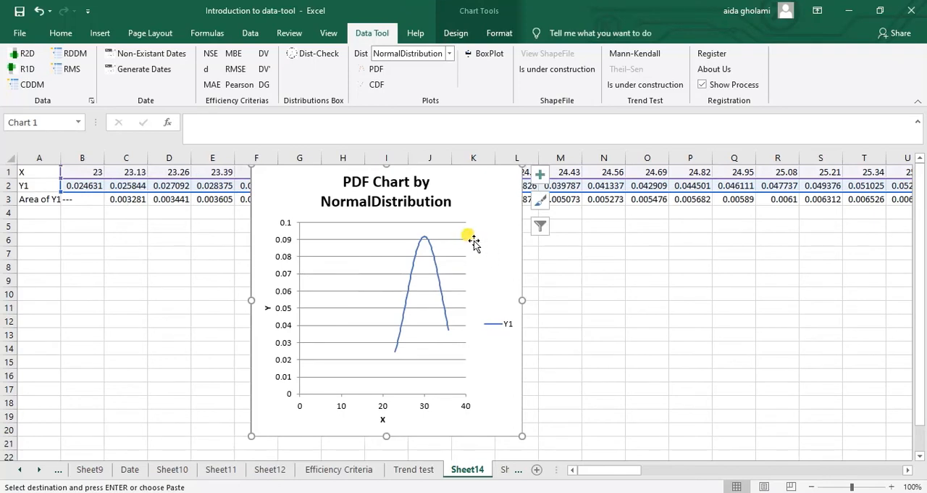
drag(251, 300, 152, 302)
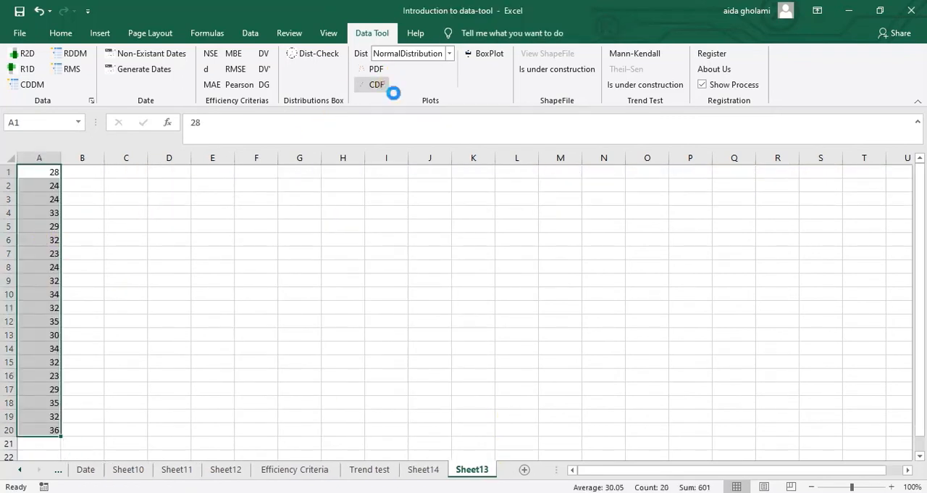
Remove the CDF chart, keep Dist on NormalDistribution, and switch to the Sheet13 test values.
click(377, 84)
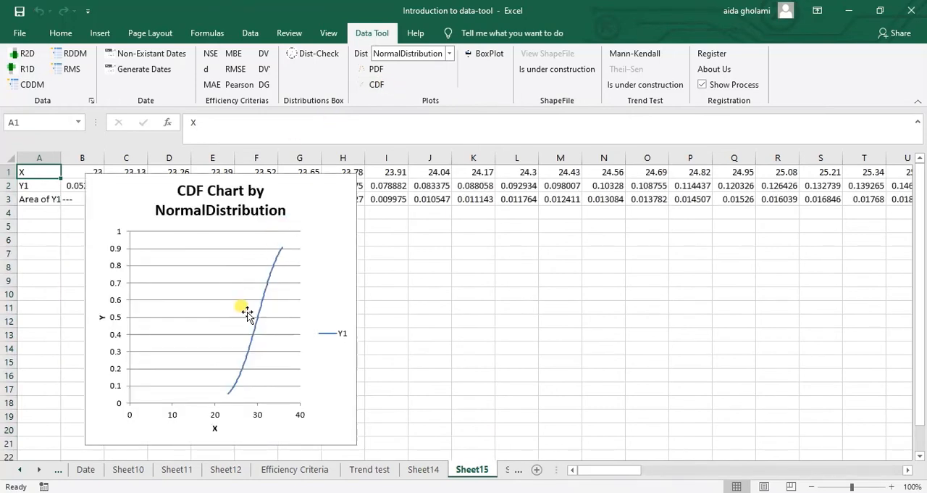
mouse_move(281, 261)
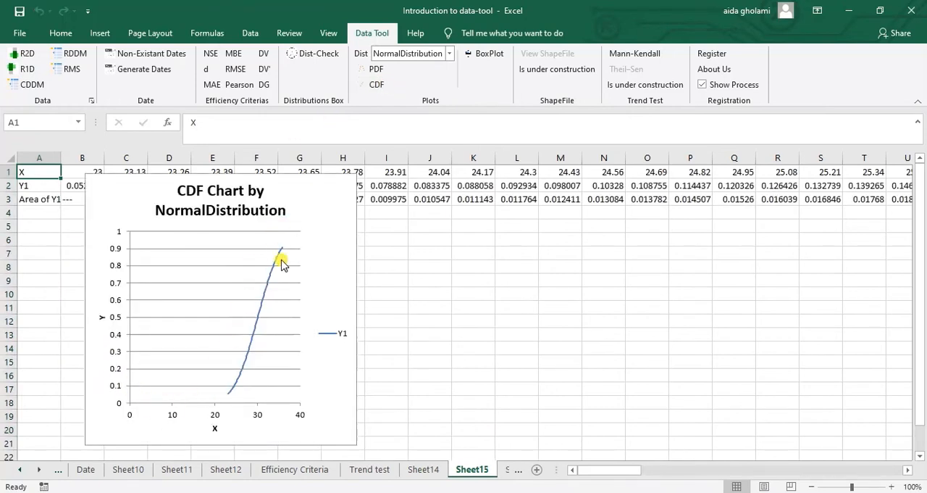
click(281, 258)
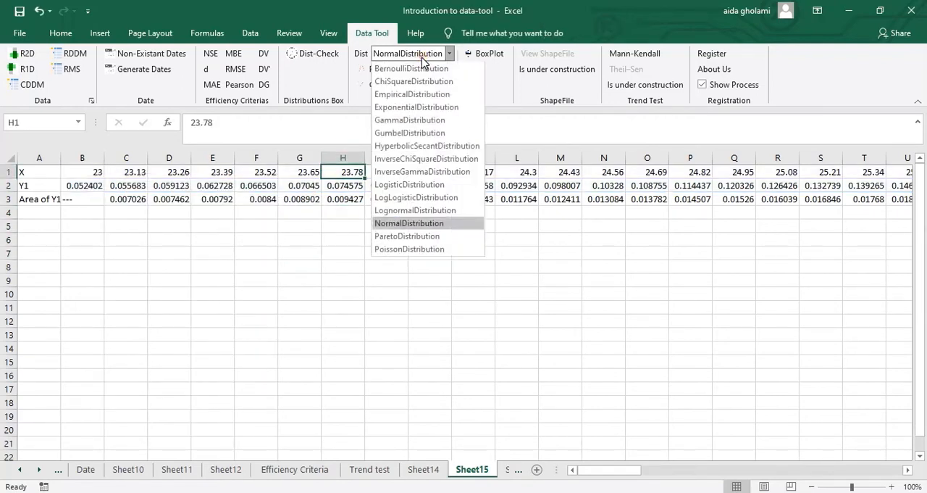
click(409, 223)
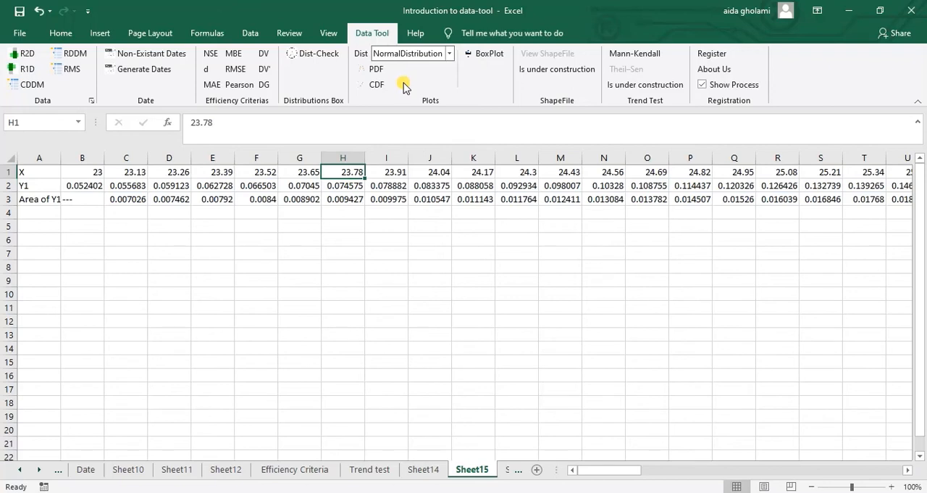
mouse_move(385, 98)
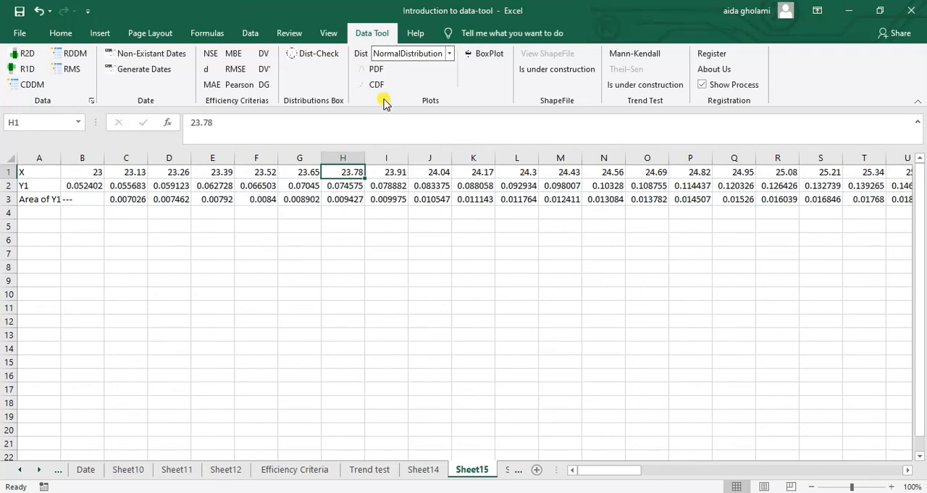
click(434, 470)
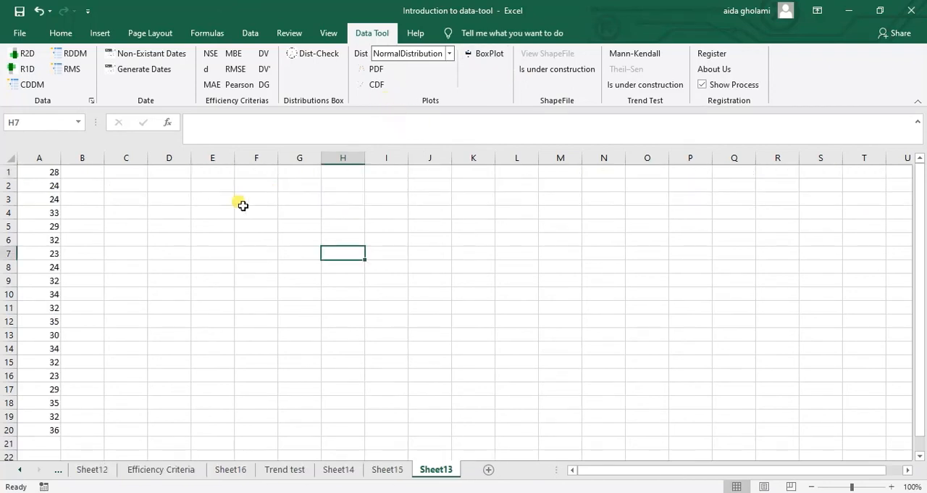
Run Dist-Check on A1:A20 and review the ChiSquare, KS and Anderson-Darling fit table.
click(255, 199)
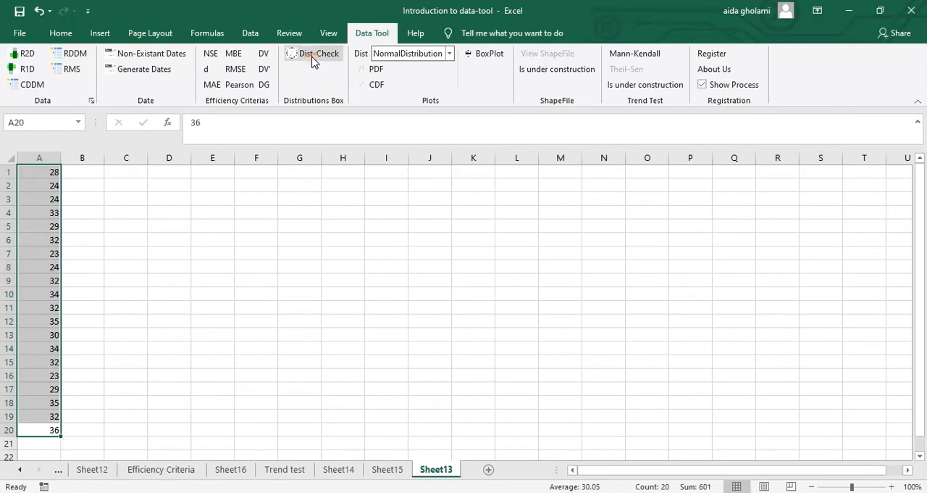
click(319, 52)
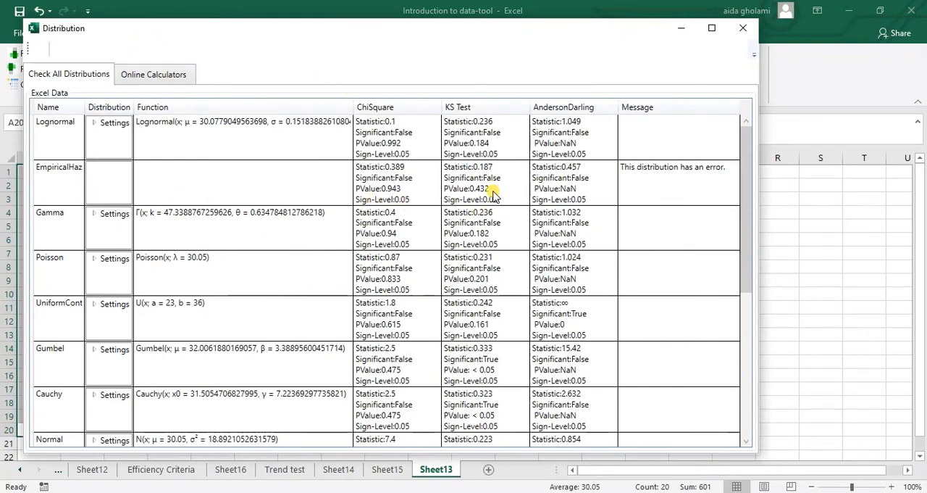
mouse_move(61, 158)
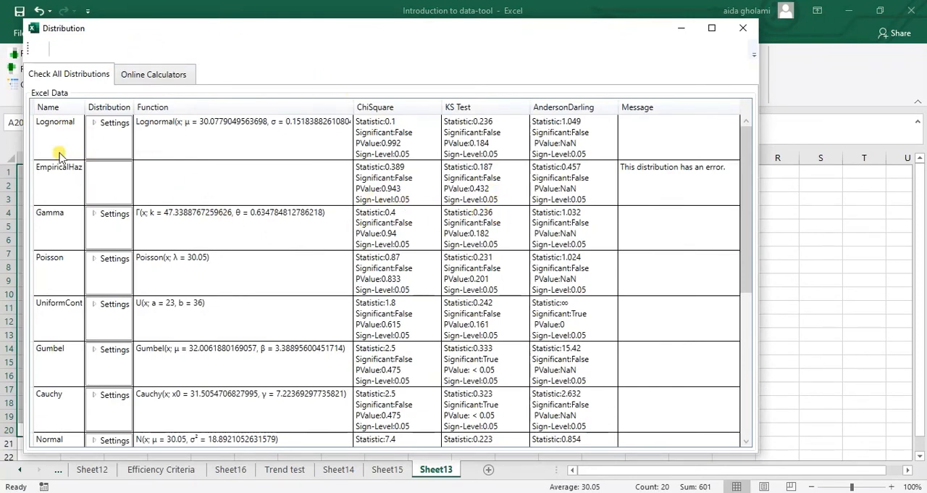
mouse_move(431, 158)
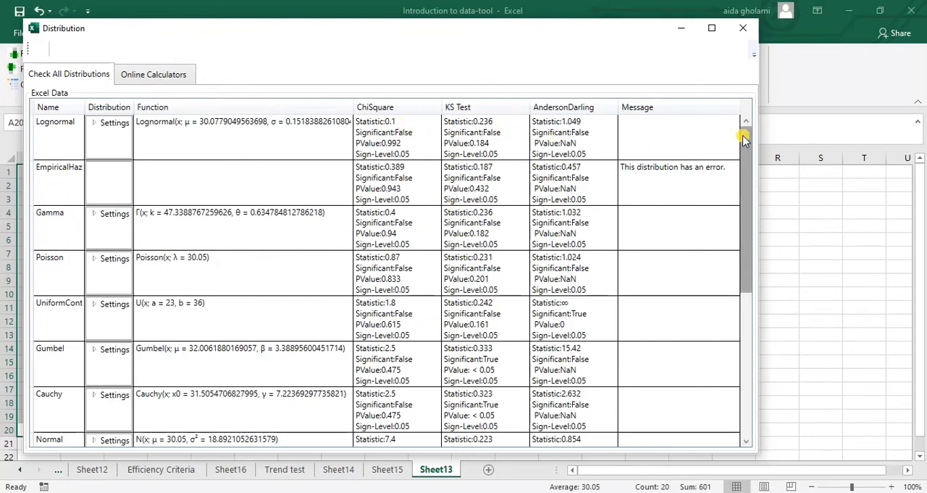
scroll(down, 3)
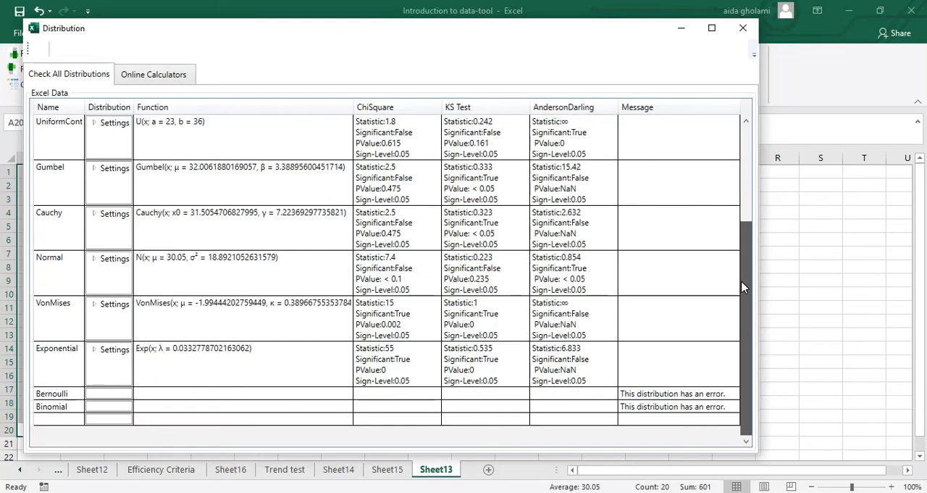
mouse_move(752, 267)
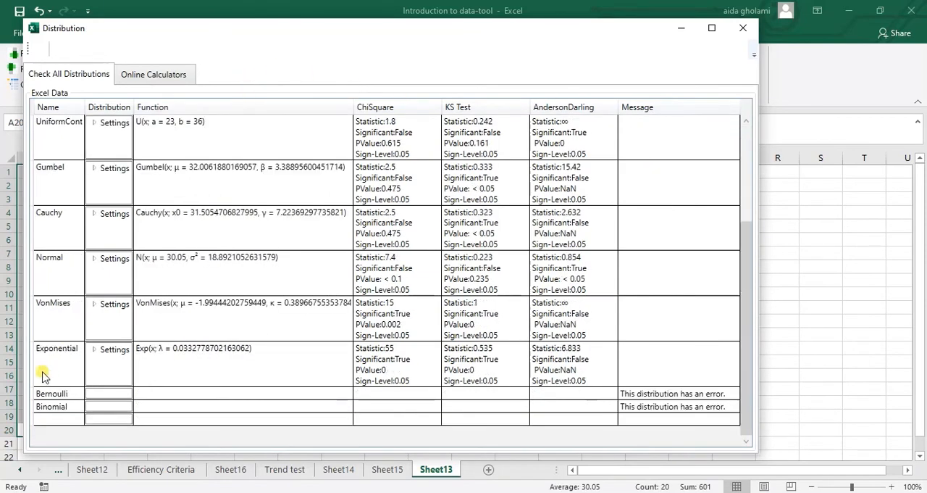
scroll(up, 3)
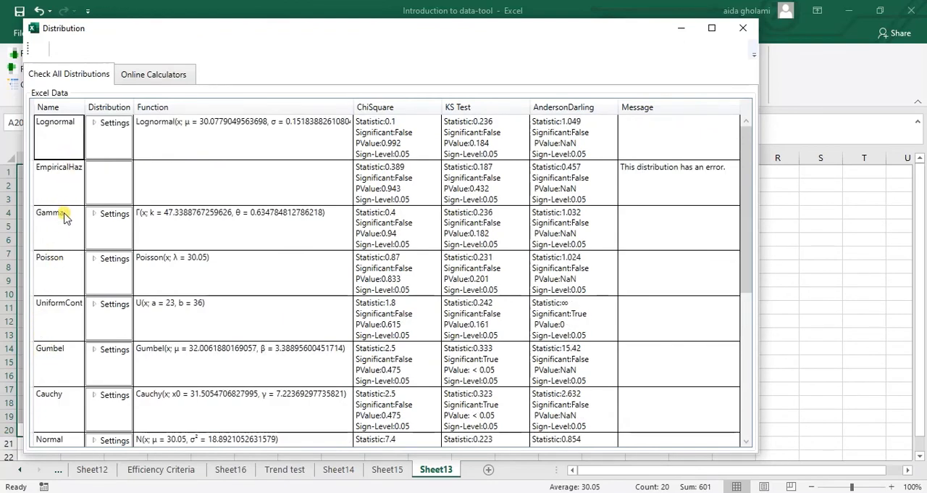
mouse_move(60, 278)
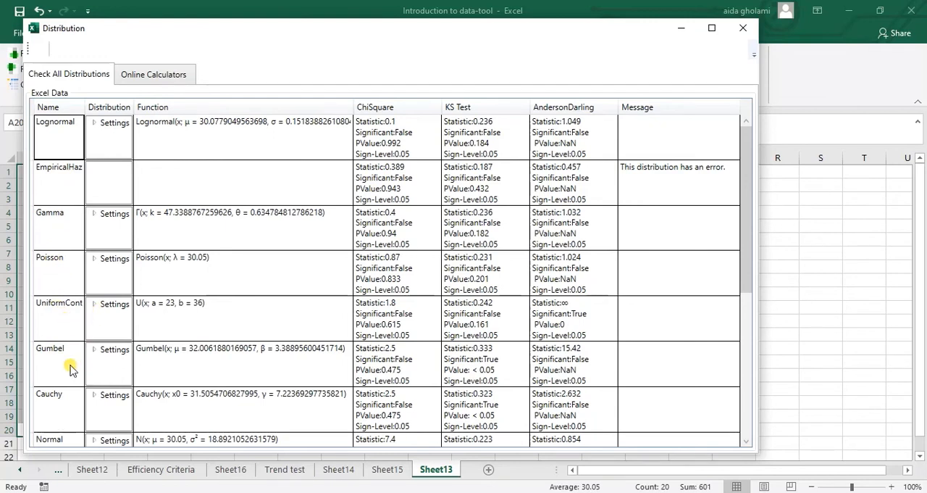
mouse_move(73, 400)
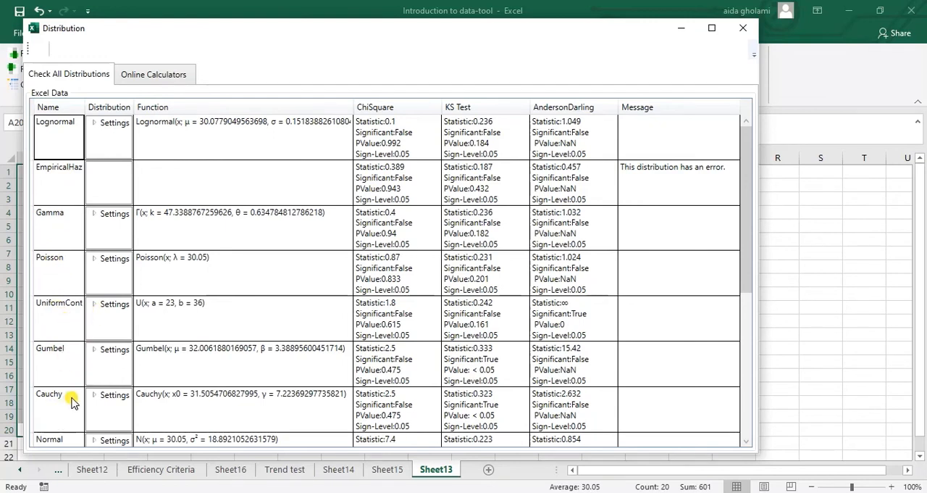
click(742, 27)
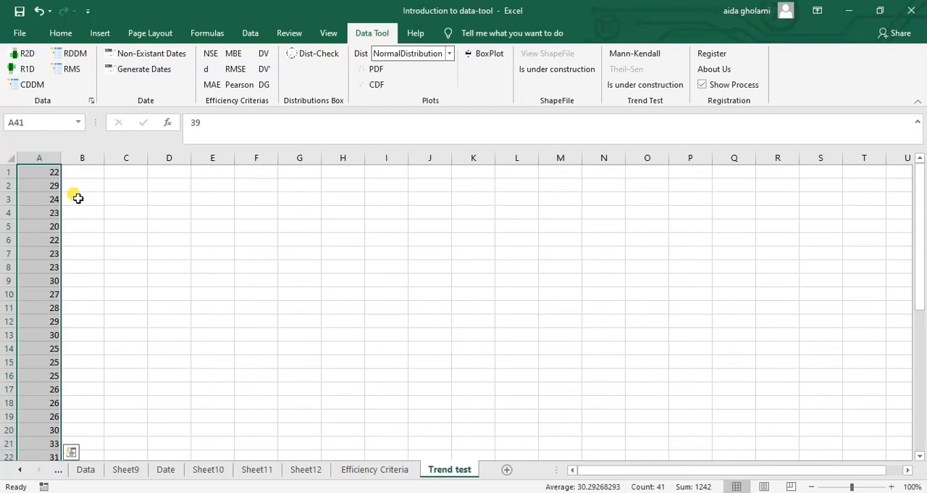
mouse_move(235, 217)
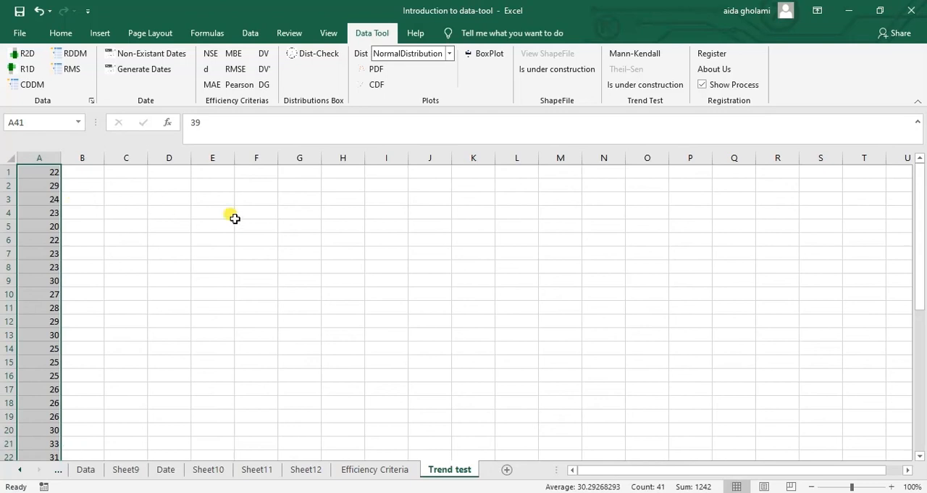
mouse_move(635, 52)
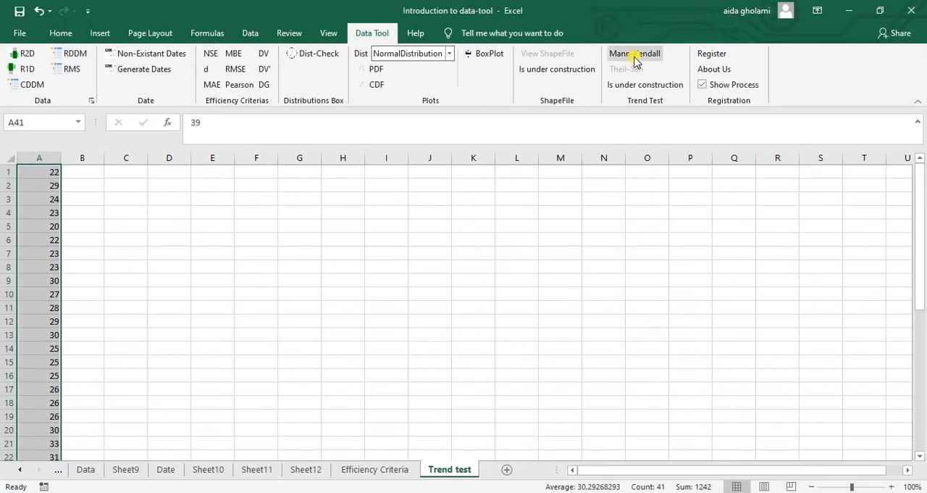
Run Mann-Kendall at 0.05 confidence, reporting a significant increasing trend with S = 513, Z ≈ 5.751.
click(635, 53)
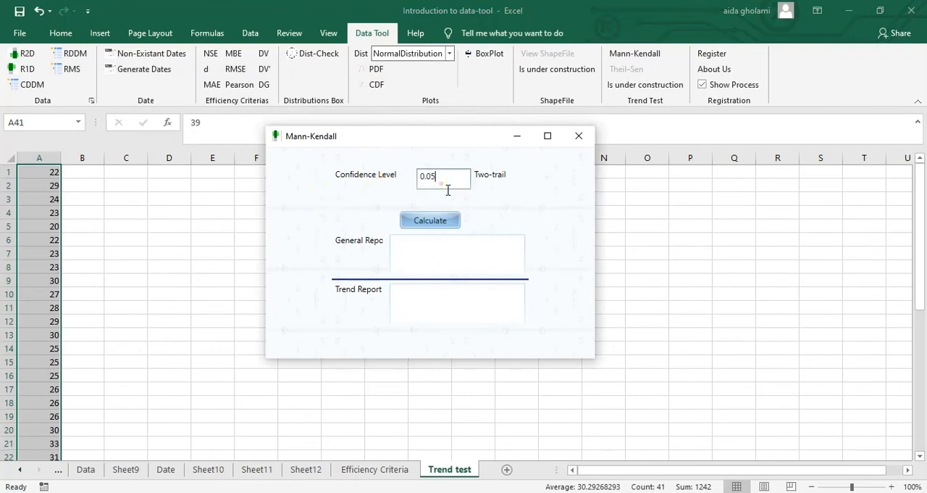
mouse_move(491, 179)
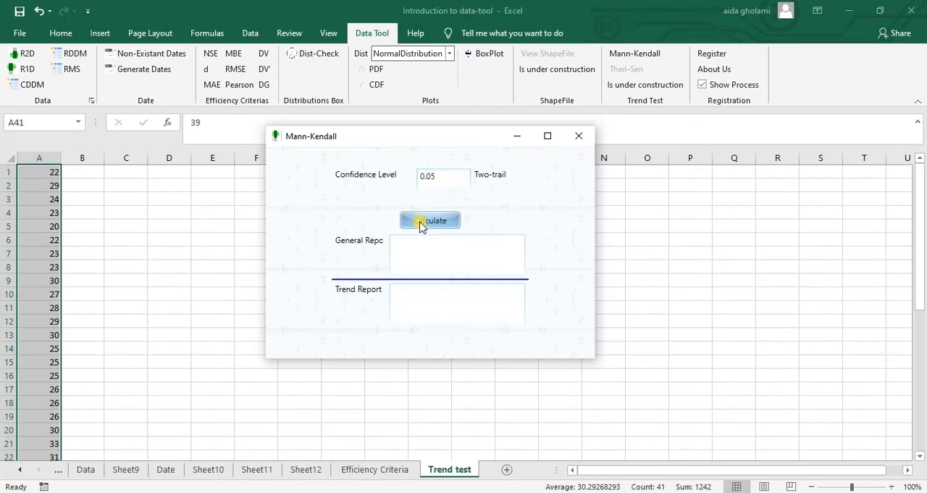
click(429, 220)
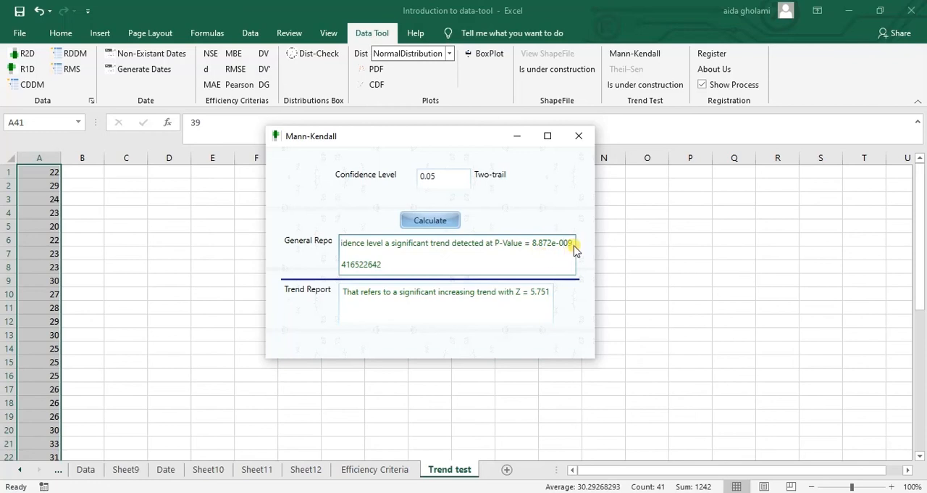
double_click(551, 243)
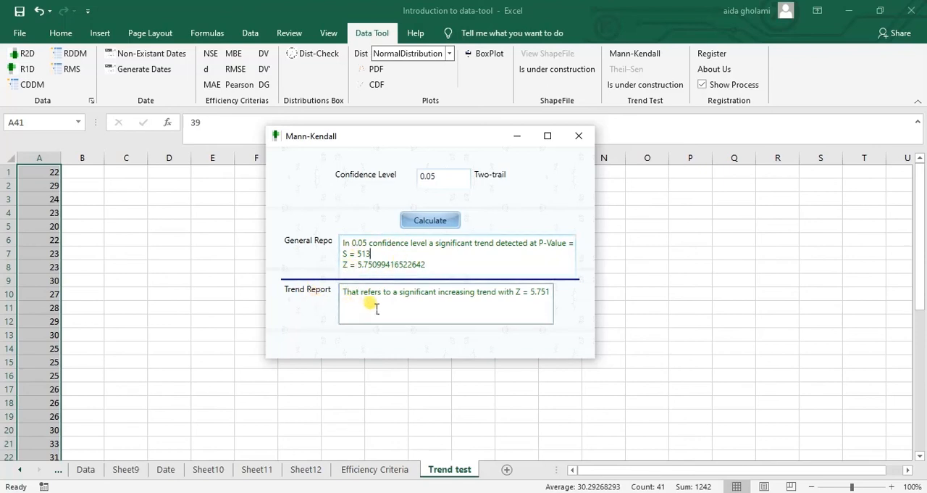
mouse_move(423, 303)
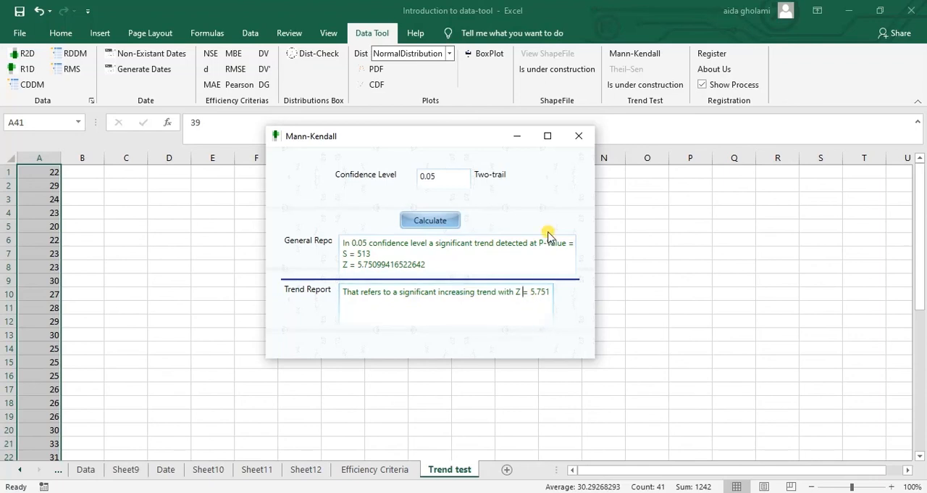
Close the Mann-Kendall results window, returning to the Trend test column of 41 values.
click(578, 136)
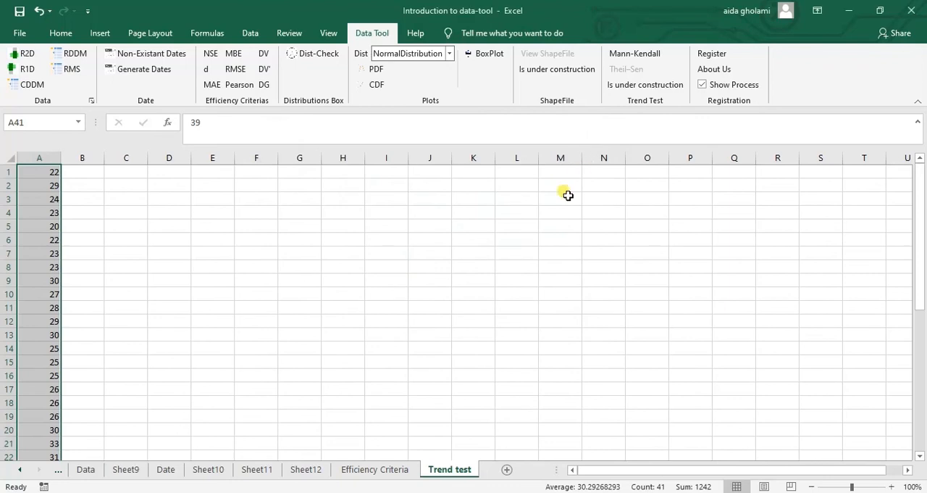
mouse_move(568, 177)
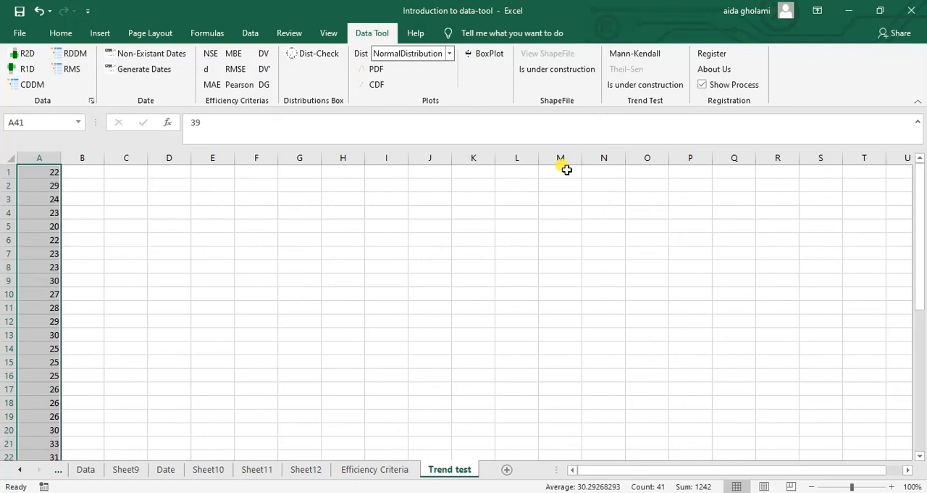
mouse_move(189, 113)
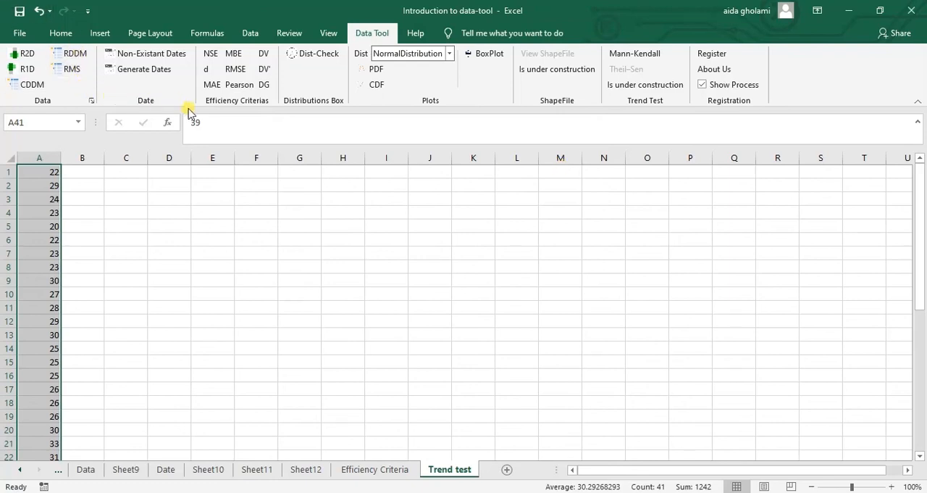
mouse_move(346, 110)
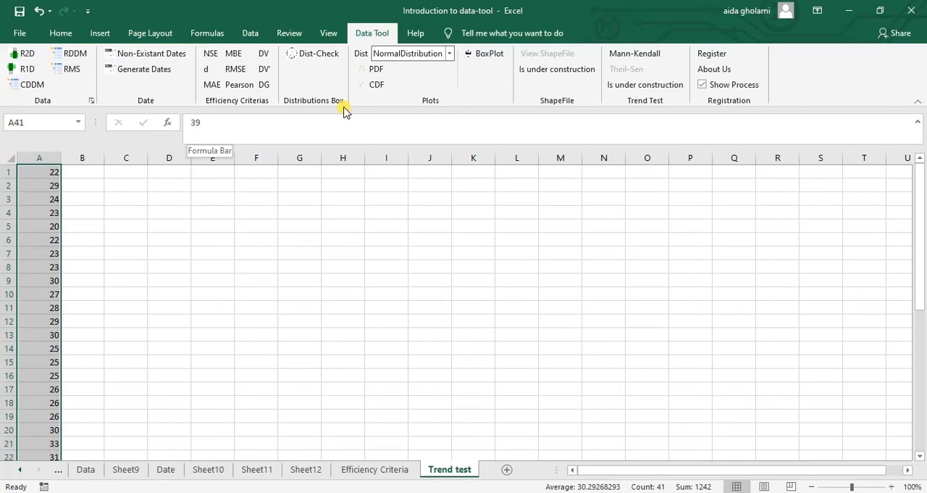
mouse_move(344, 113)
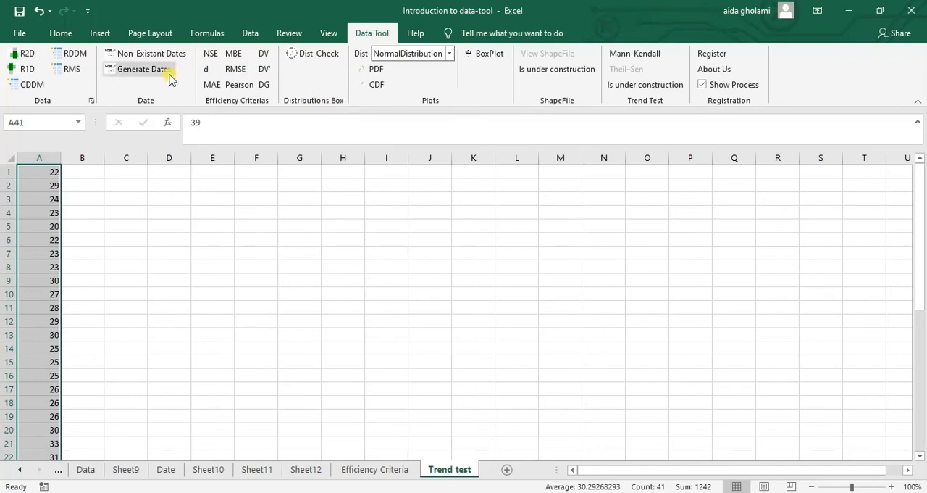
mouse_move(70, 84)
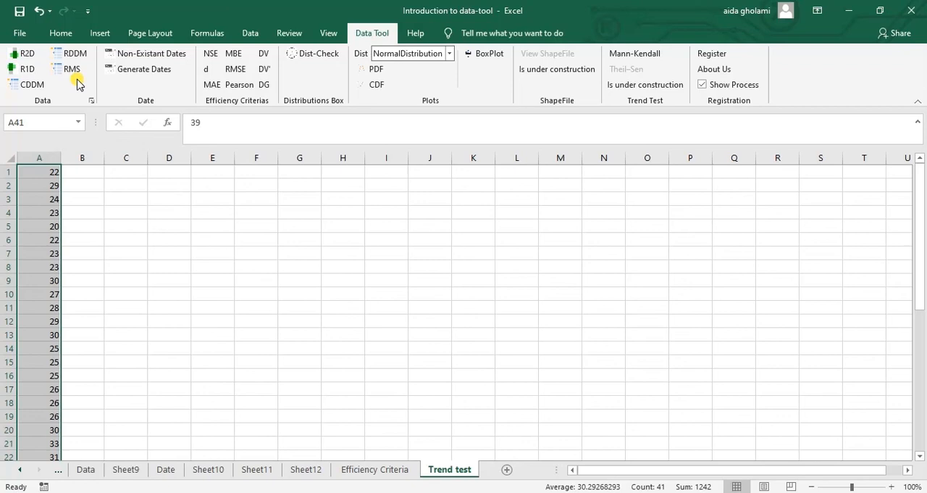
mouse_move(368, 110)
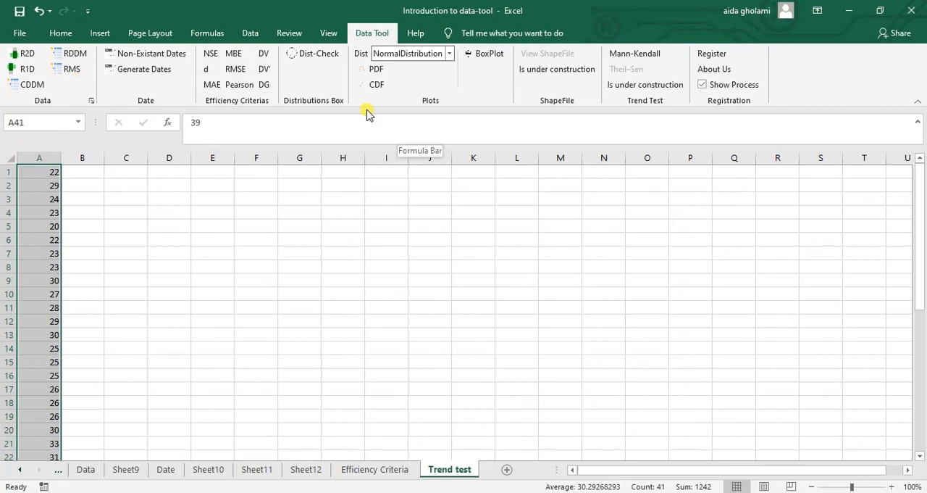